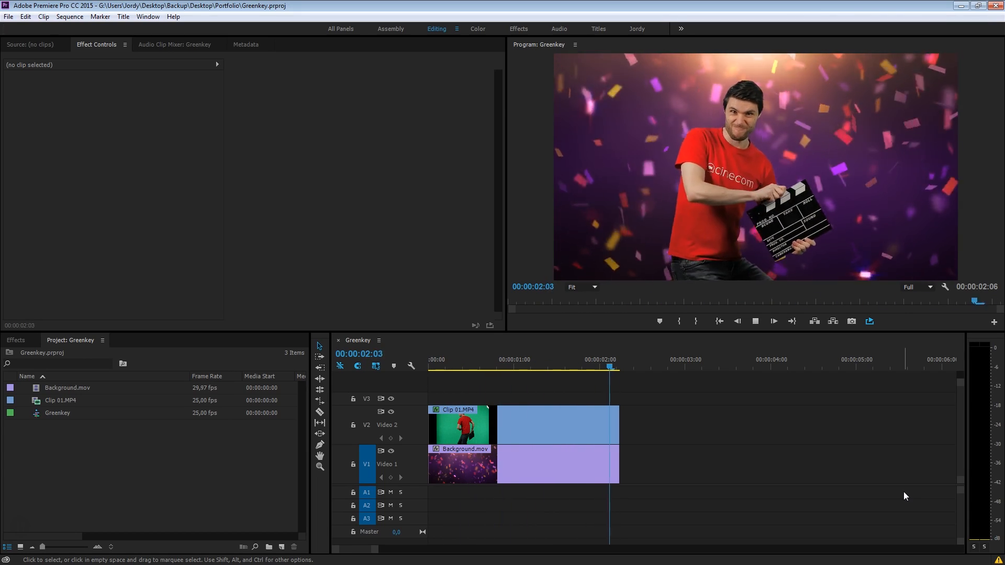
Place Clip 01.MP4 on V2 keeping existing settings, then set Motion Scale to 50.
click(585, 367)
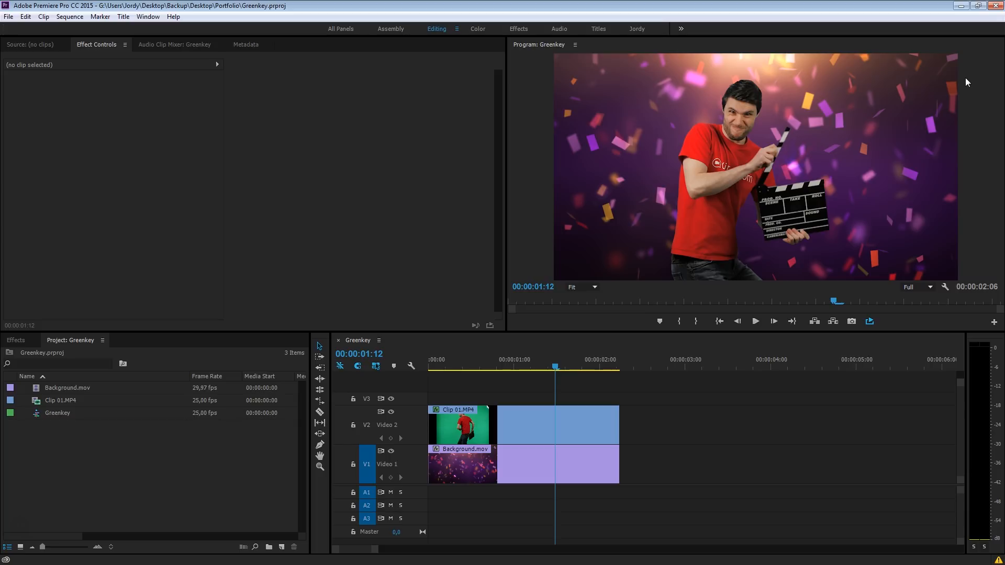
mouse_move(710, 291)
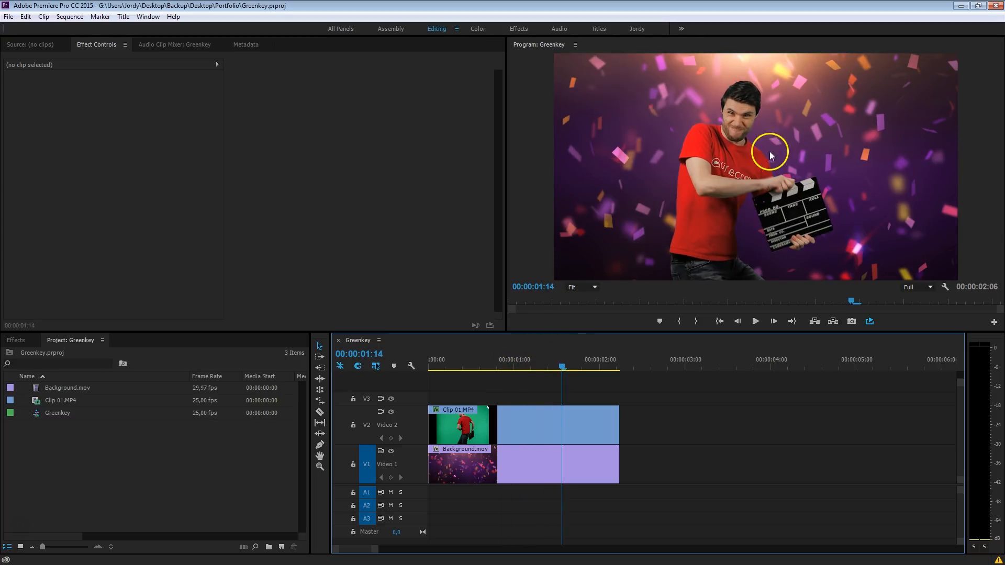
mouse_move(766, 153)
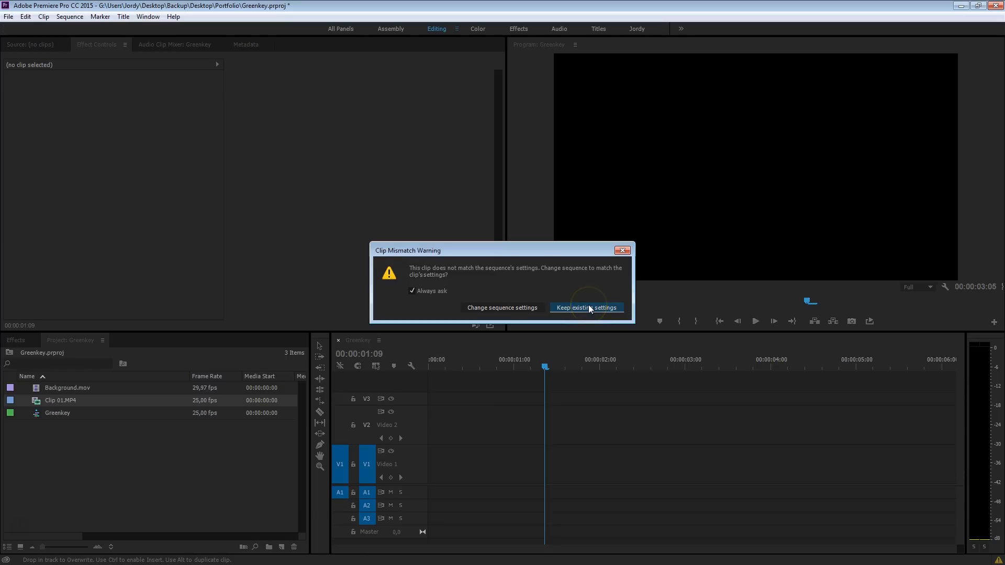
click(586, 307)
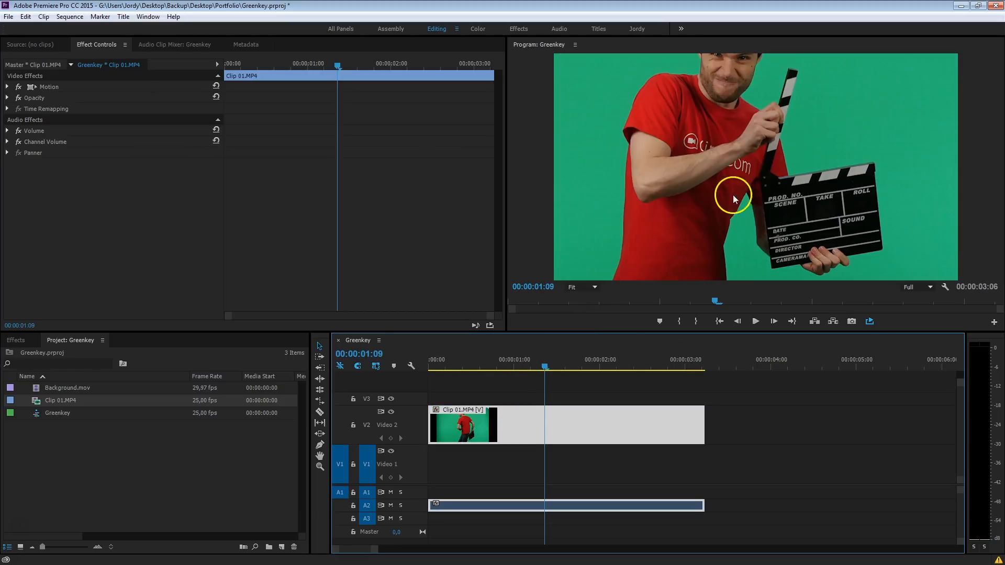
click(12, 86)
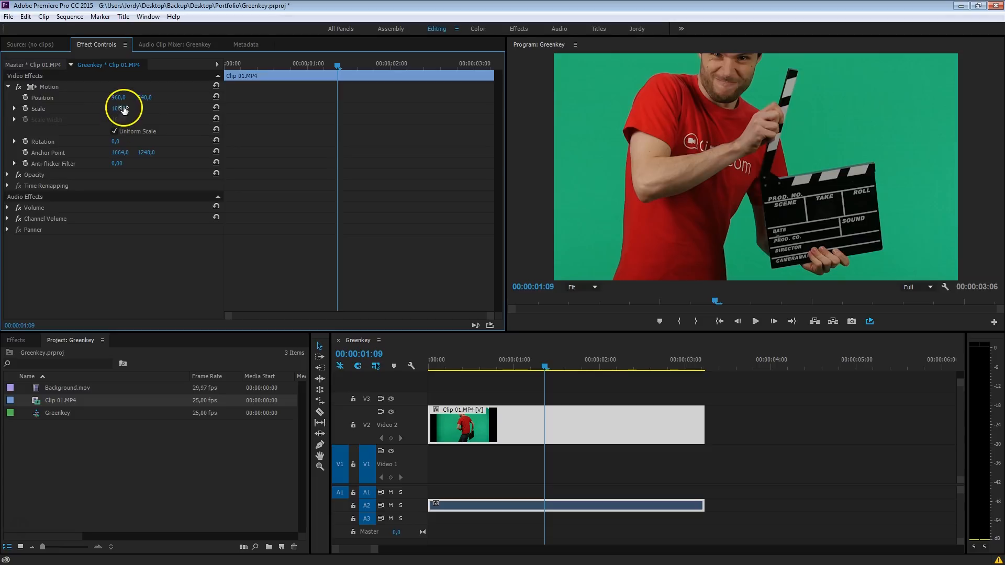
drag(121, 107, 70, 108)
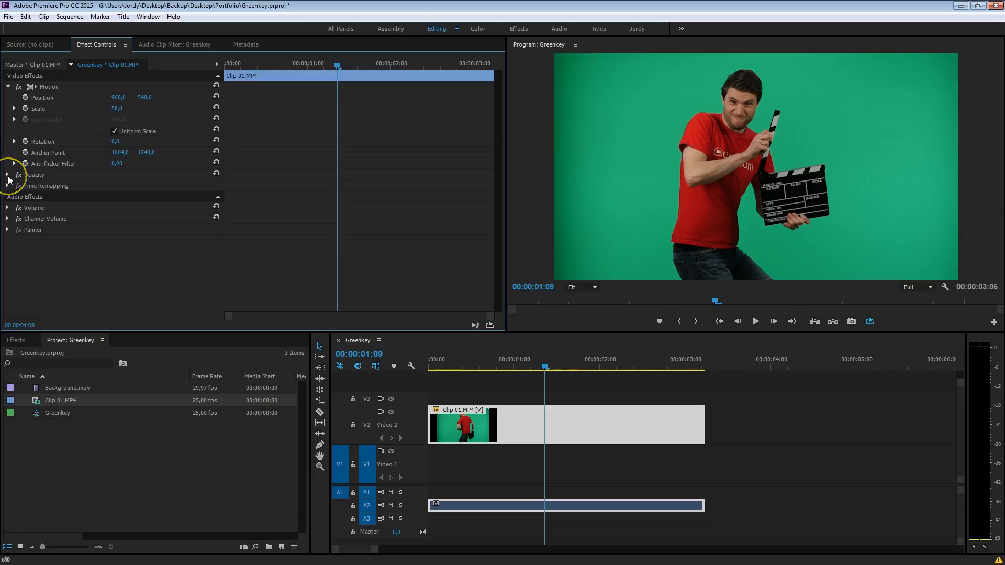
Add an ellipse opacity mask on Clip 01.MP4 and enlarge it around the man.
click(13, 175)
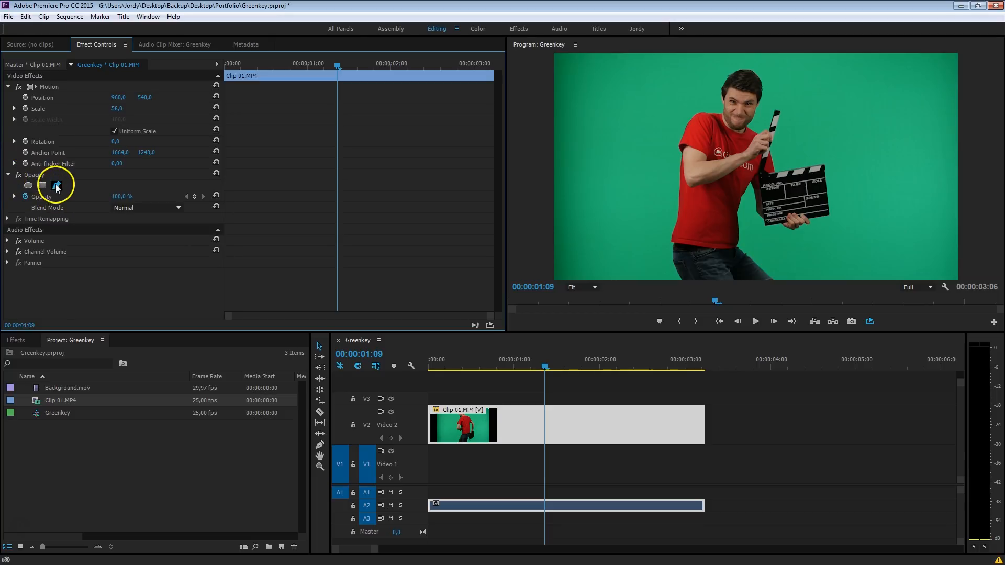
click(55, 184)
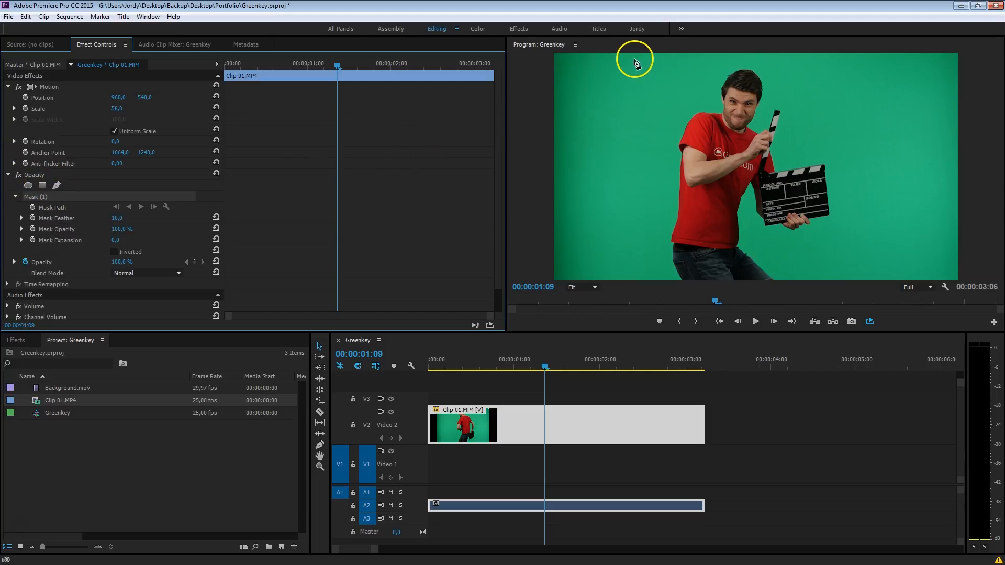
mouse_move(609, 159)
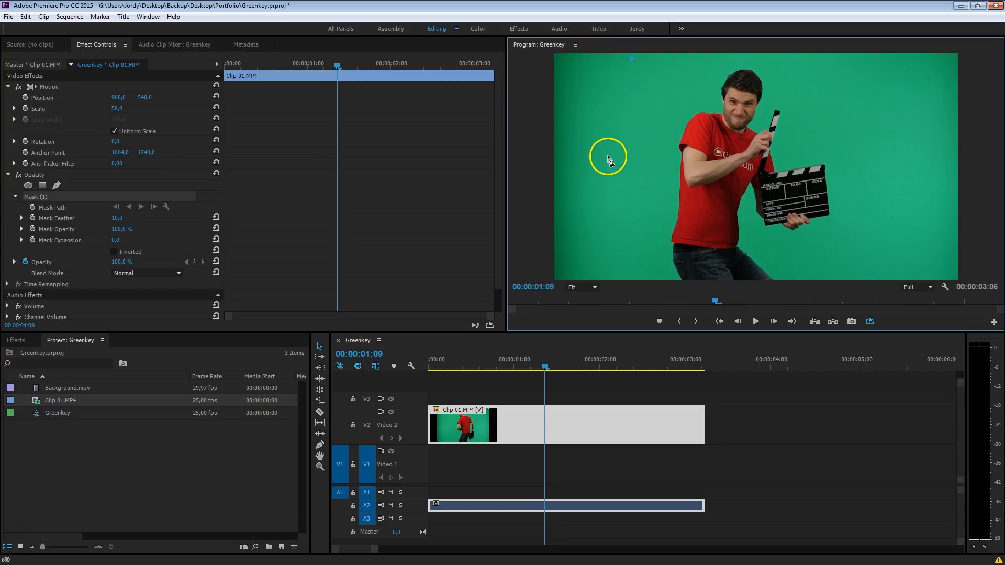
drag(607, 160, 603, 262)
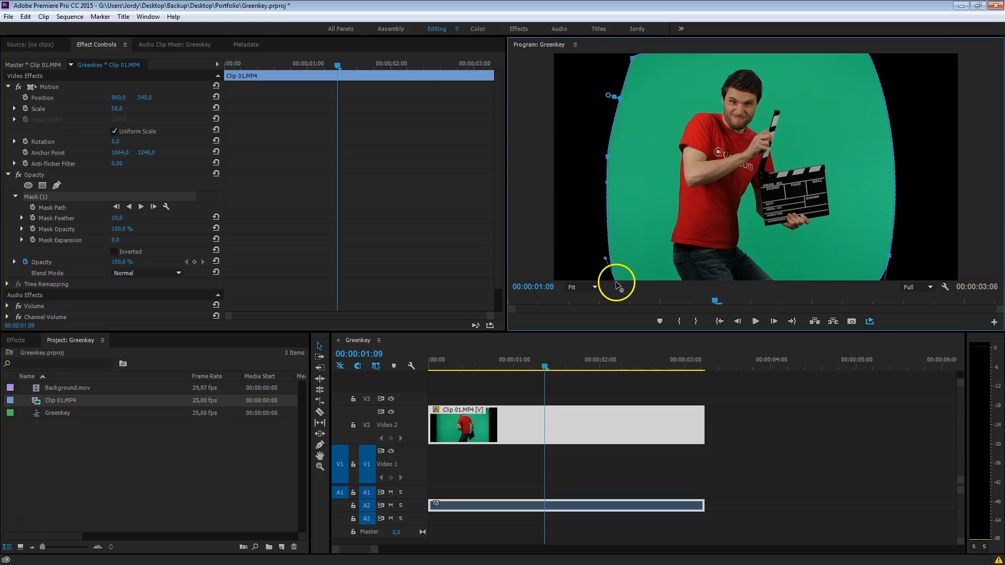
Widen the mask to include the swung clapperboard and scrub the clip to verify it.
click(500, 361)
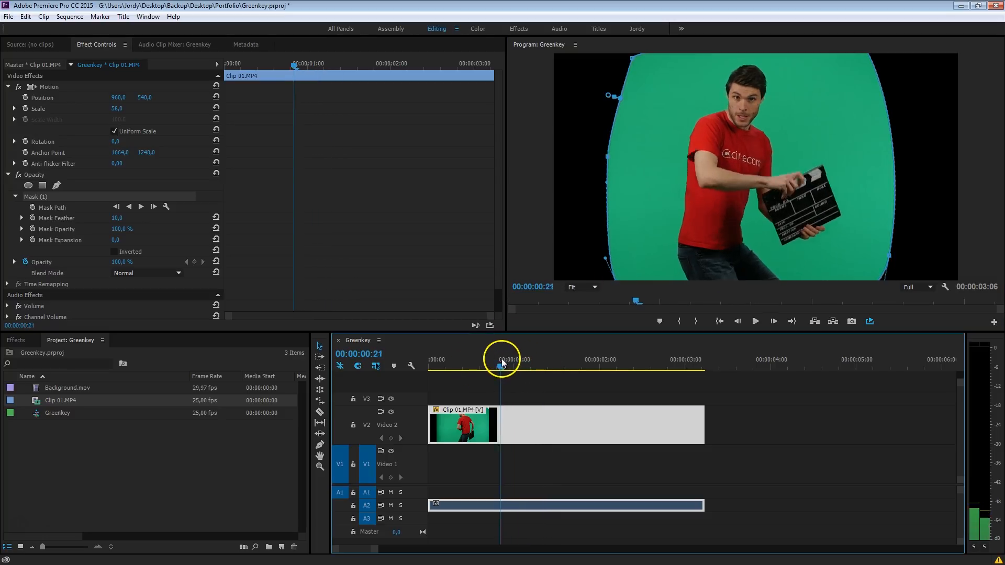
drag(501, 363, 460, 363)
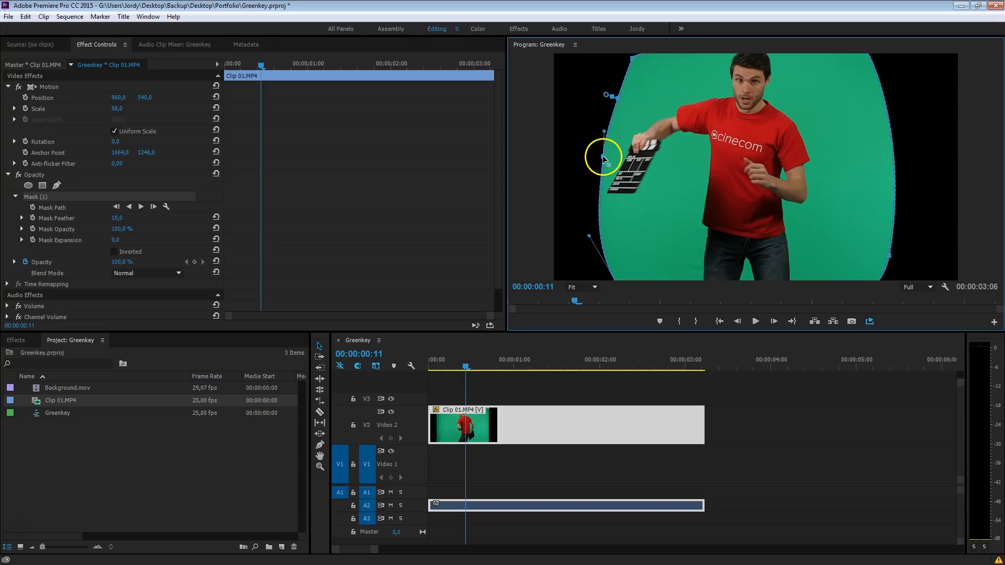
click(609, 366)
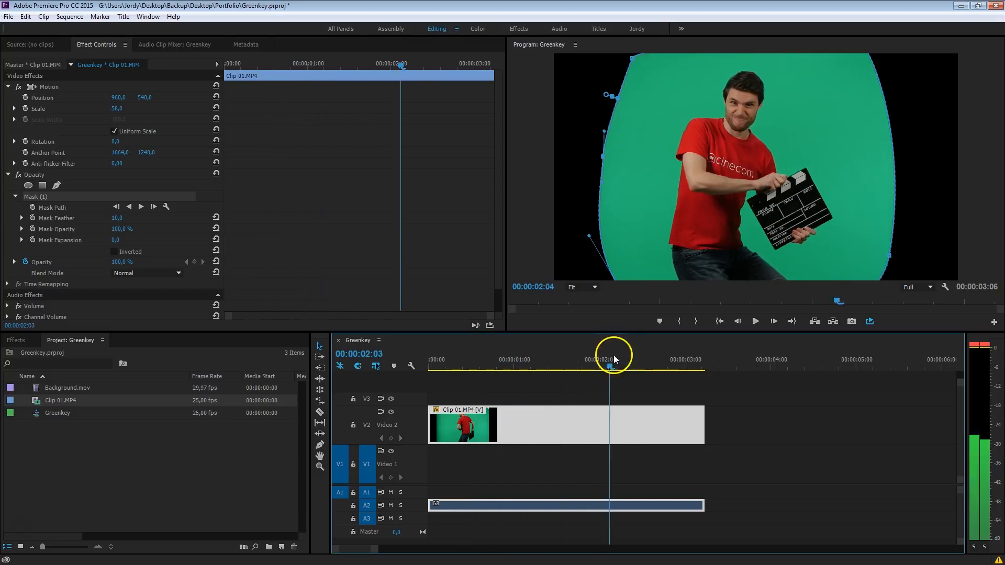
drag(609, 364, 650, 364)
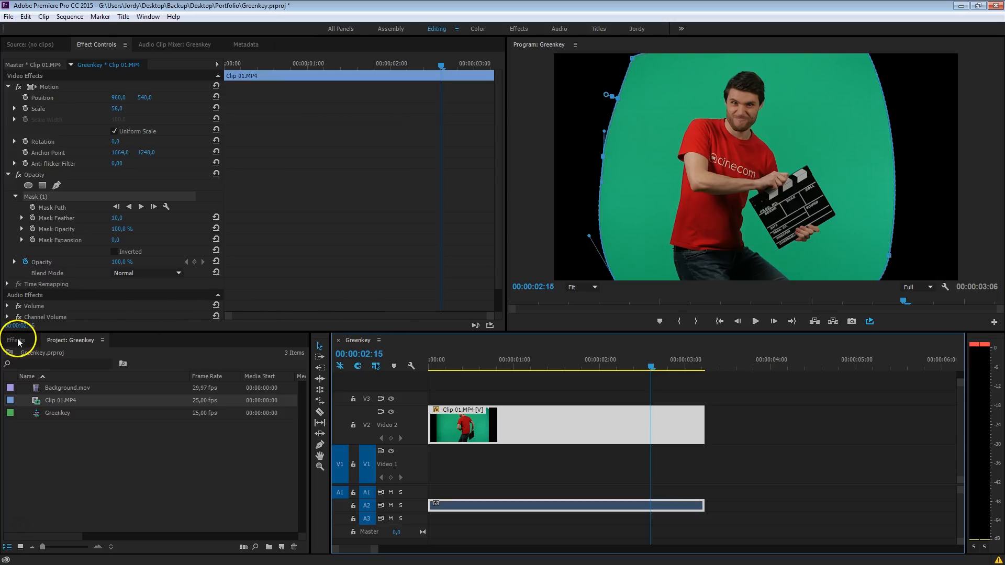
Apply Ultra Key from an 'ultra' effects search and sample the green backdrop as Key Color.
click(16, 340)
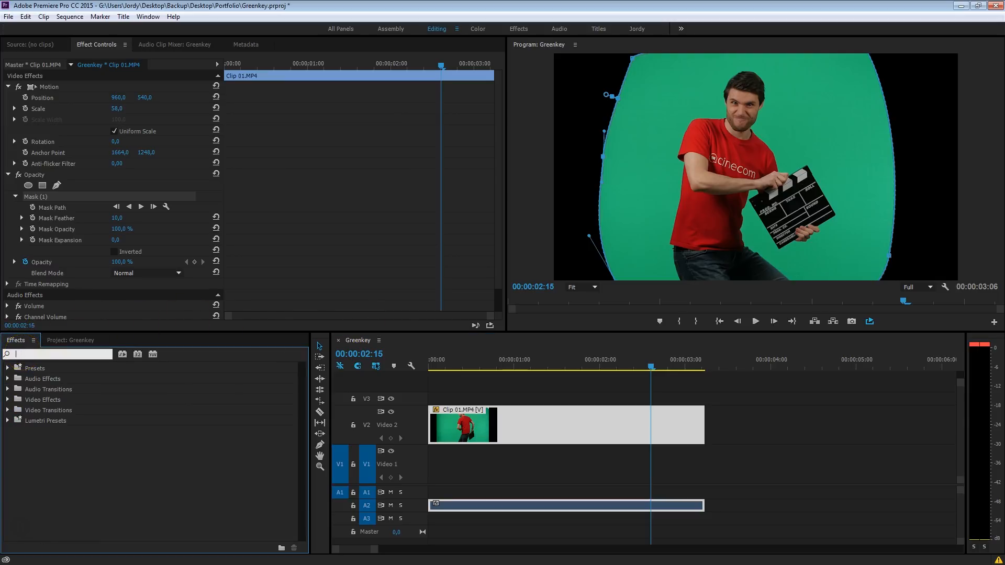
text(ultra)
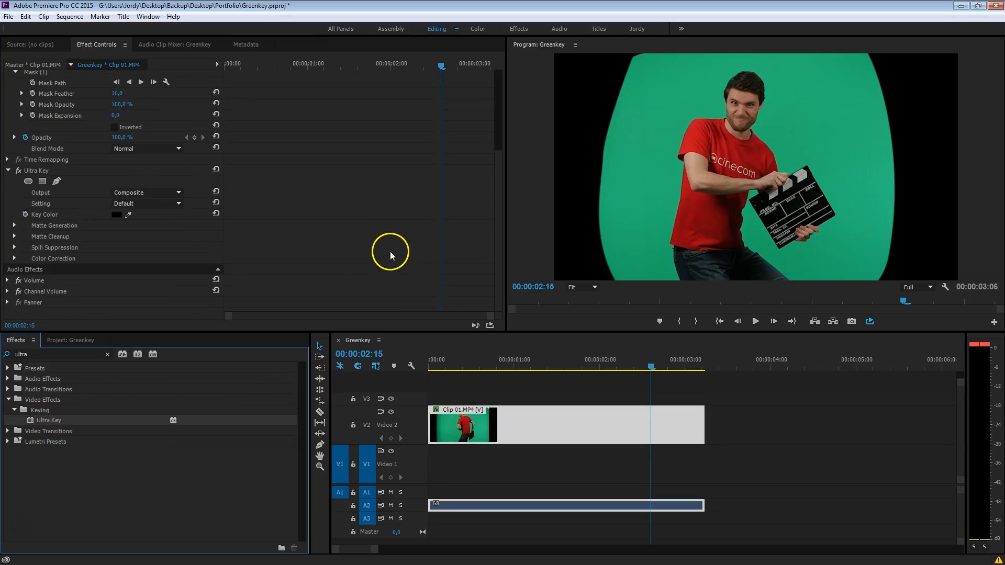
mouse_move(107, 206)
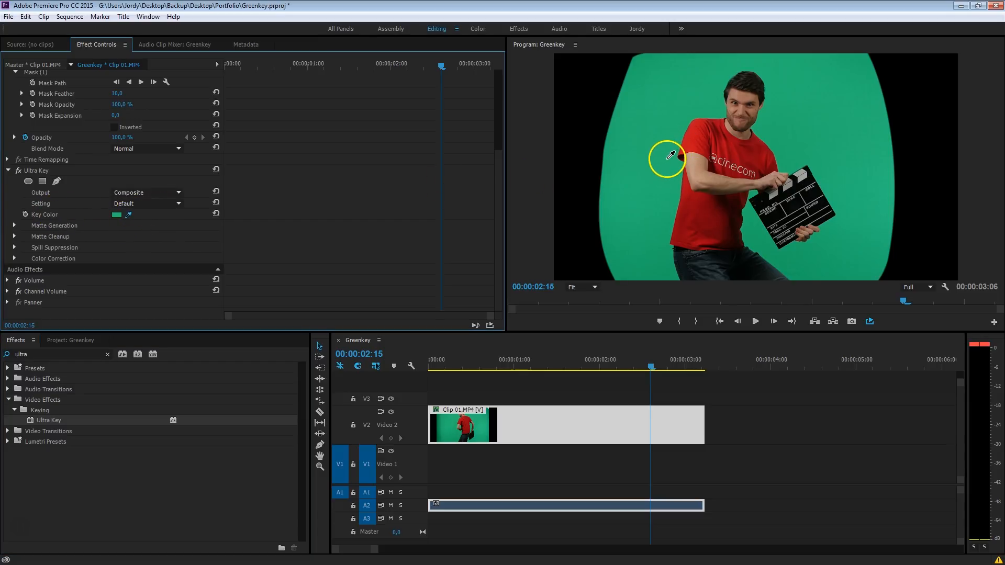
click(669, 158)
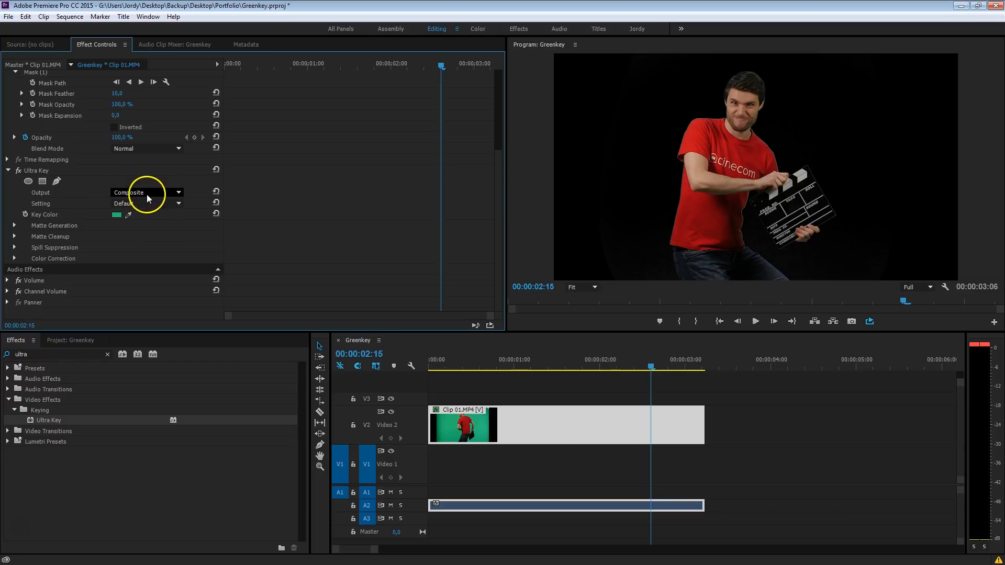
Set Ultra Key Output to Alpha Channel and expand Matte Generation.
click(146, 193)
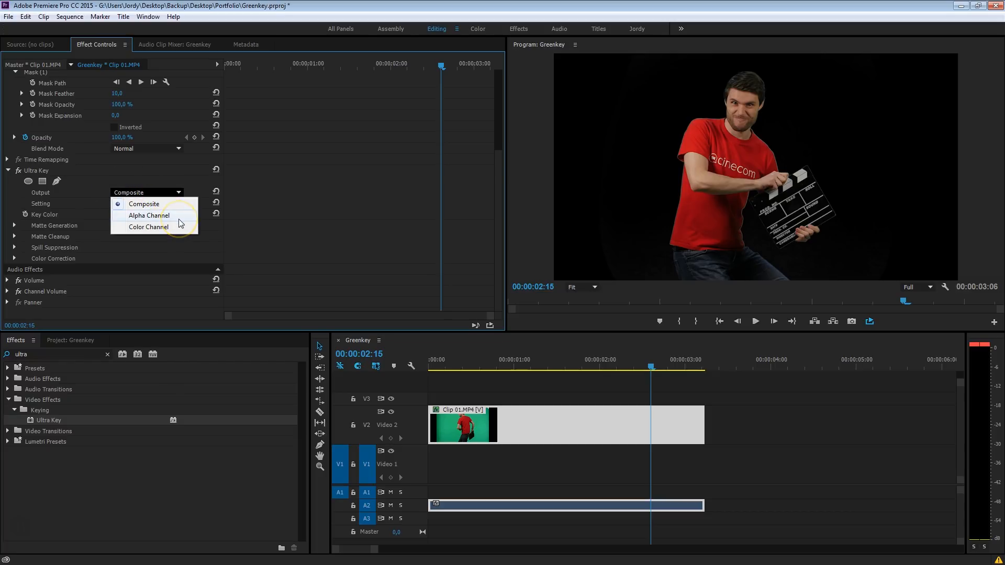
click(148, 216)
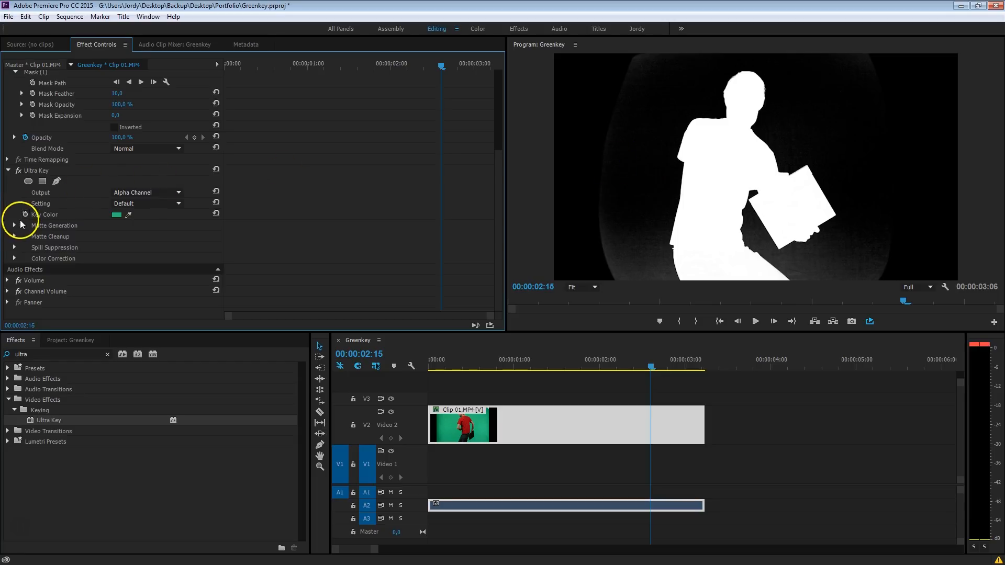
click(14, 226)
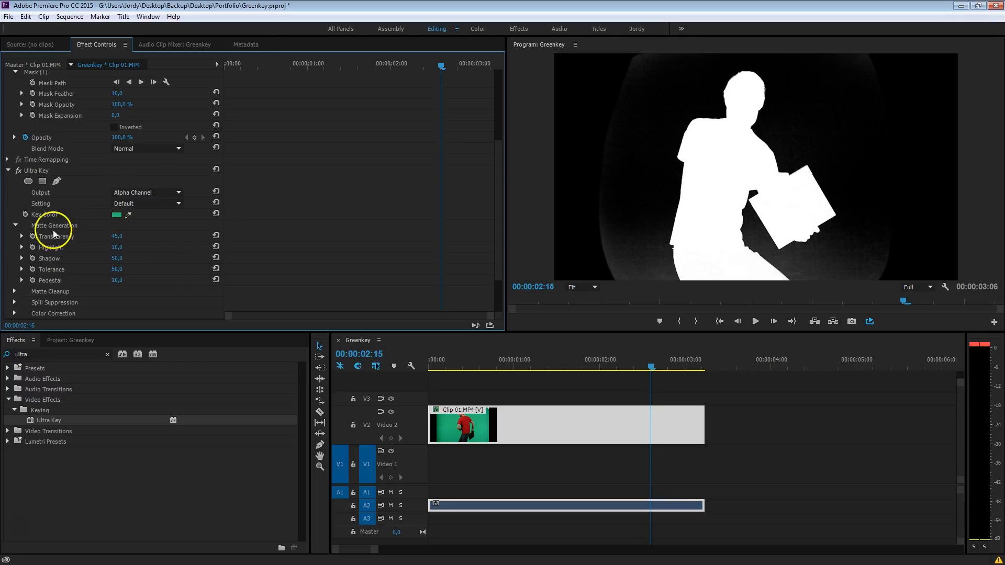
mouse_move(70, 236)
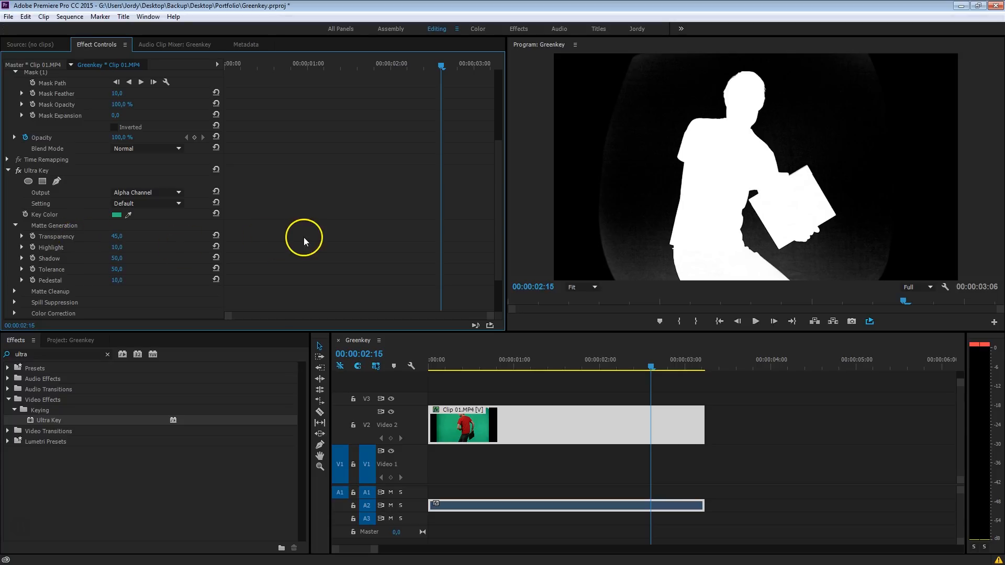
mouse_move(305, 241)
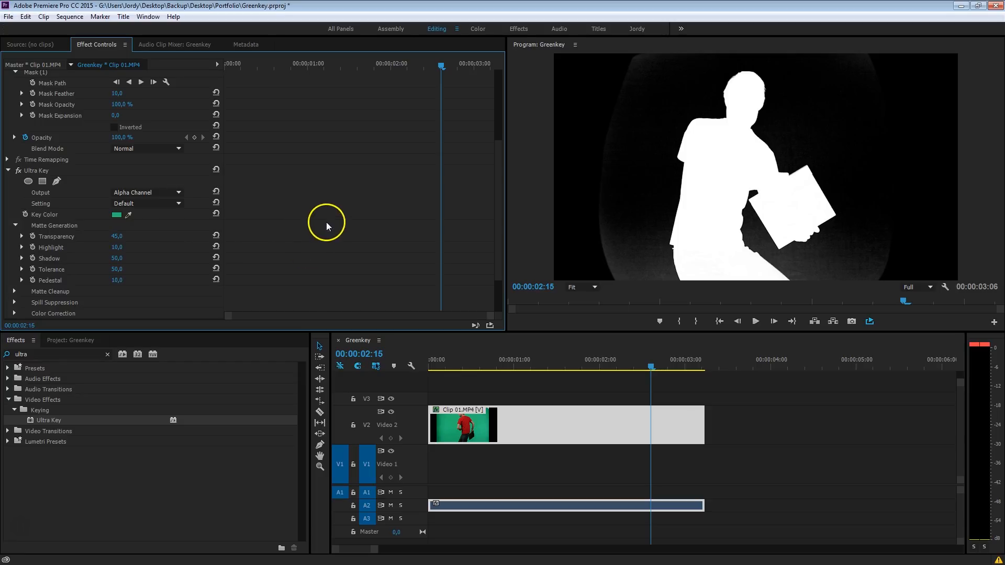
mouse_move(71, 244)
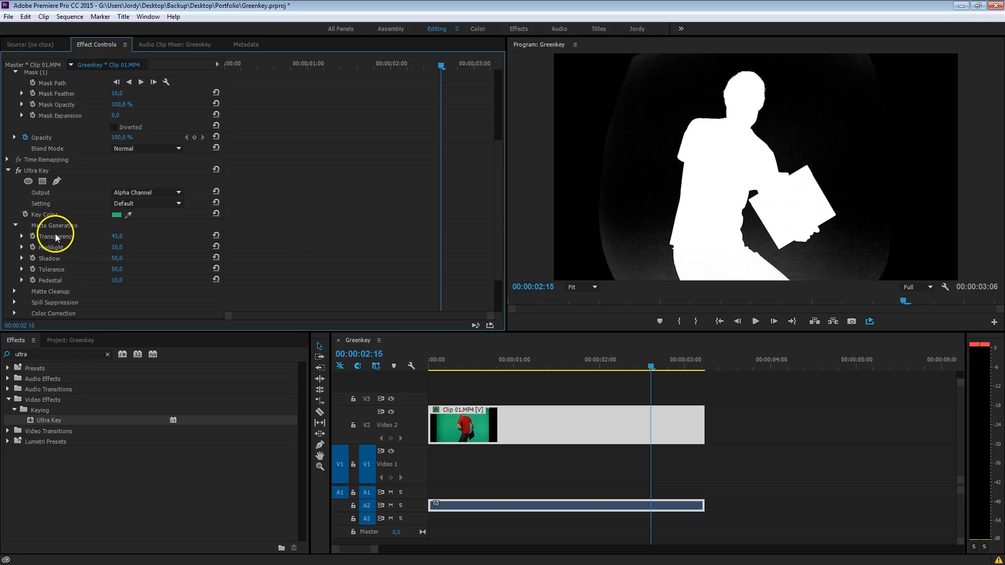
mouse_move(68, 247)
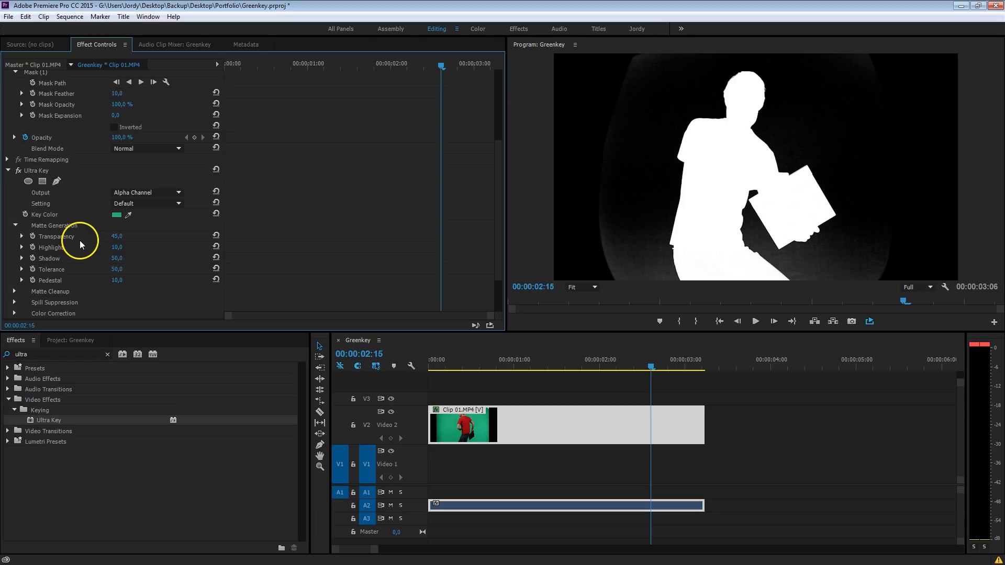
mouse_move(88, 245)
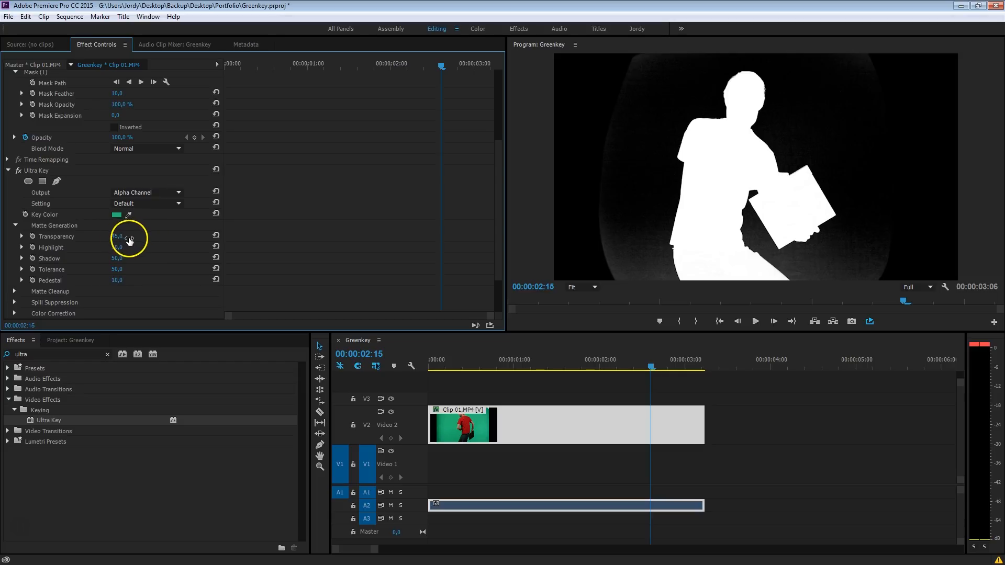
Scrub Matte Generation Transparency to 46.0, switching the preset to Custom.
drag(118, 236, 146, 235)
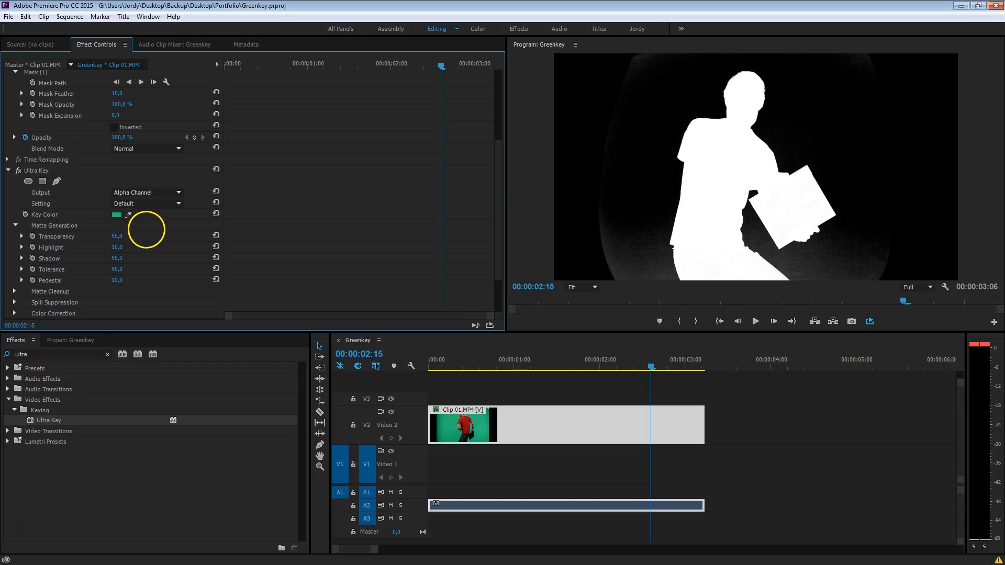
drag(146, 229, 230, 214)
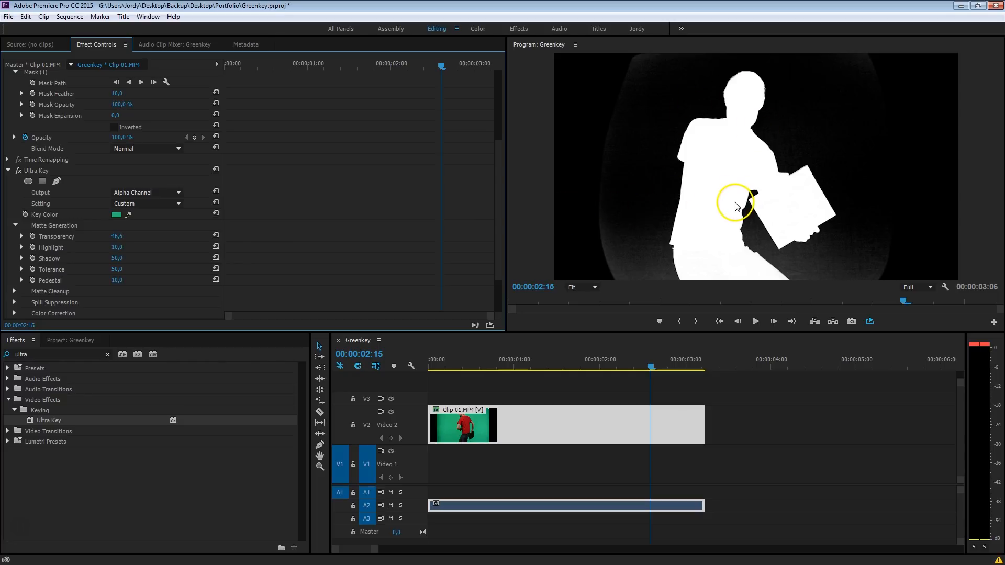
mouse_move(84, 262)
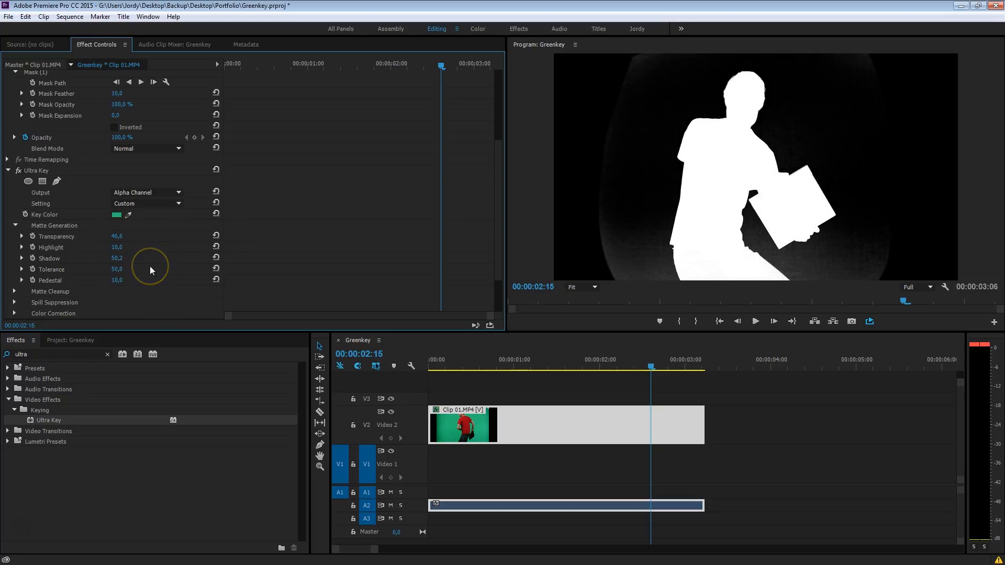
mouse_move(88, 238)
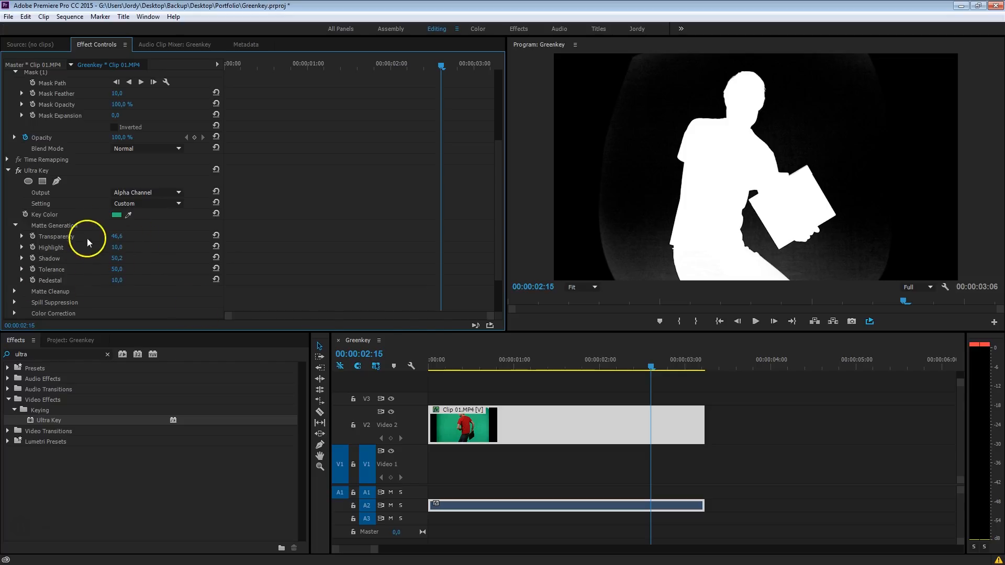
Inspect the matte across the clip, then raise Pedestal to 42.9 for a solid black background.
click(490, 360)
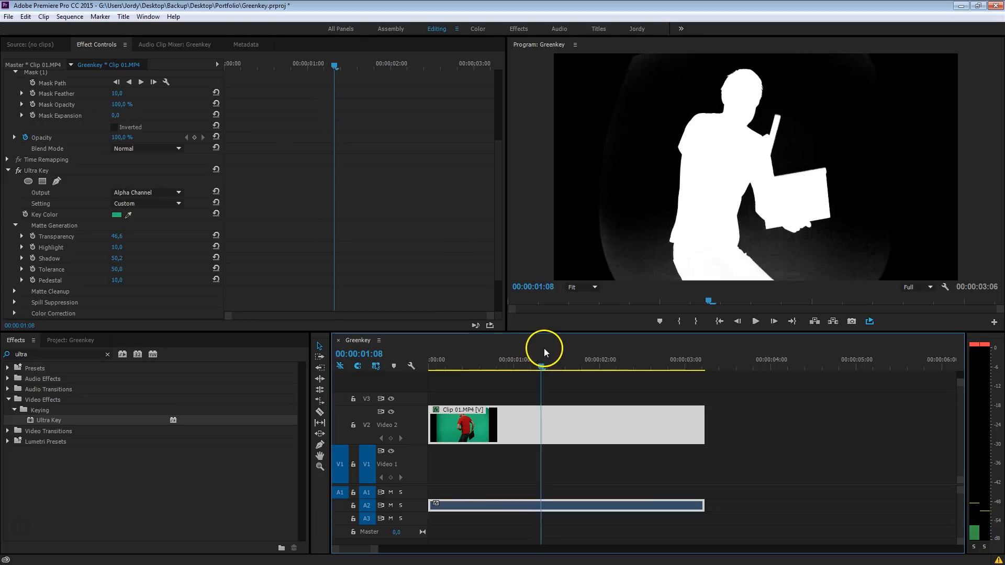
drag(541, 369, 615, 369)
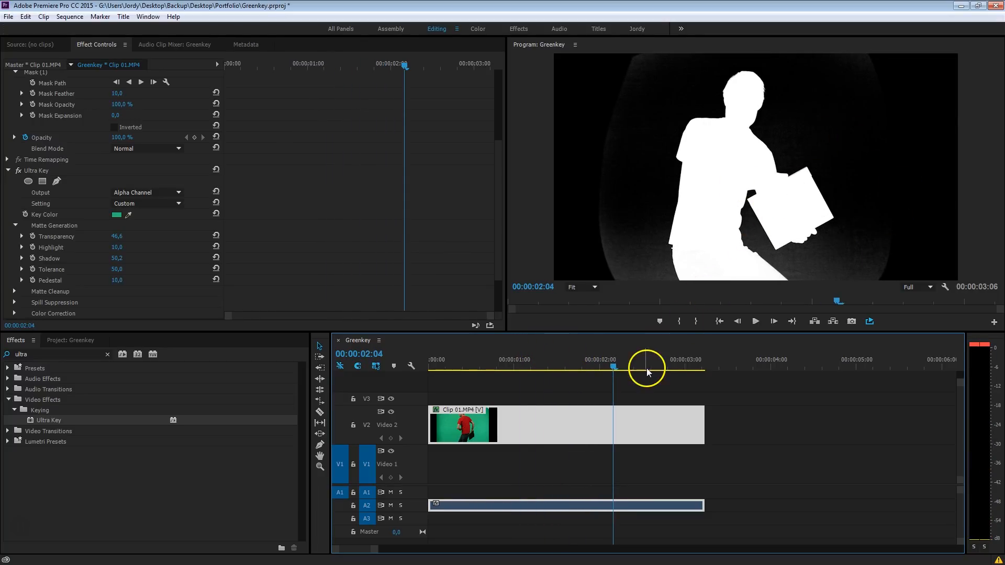
click(454, 365)
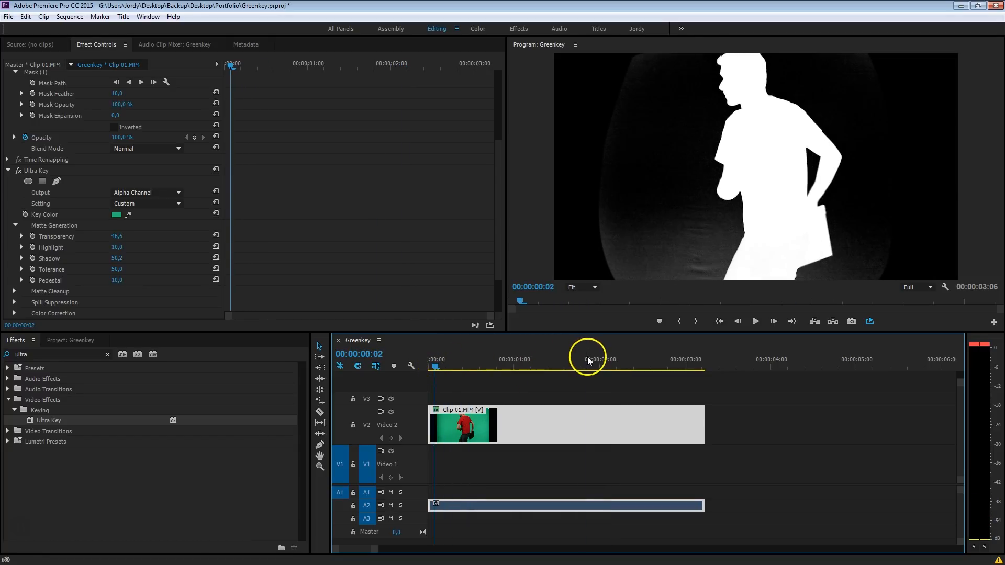
click(584, 367)
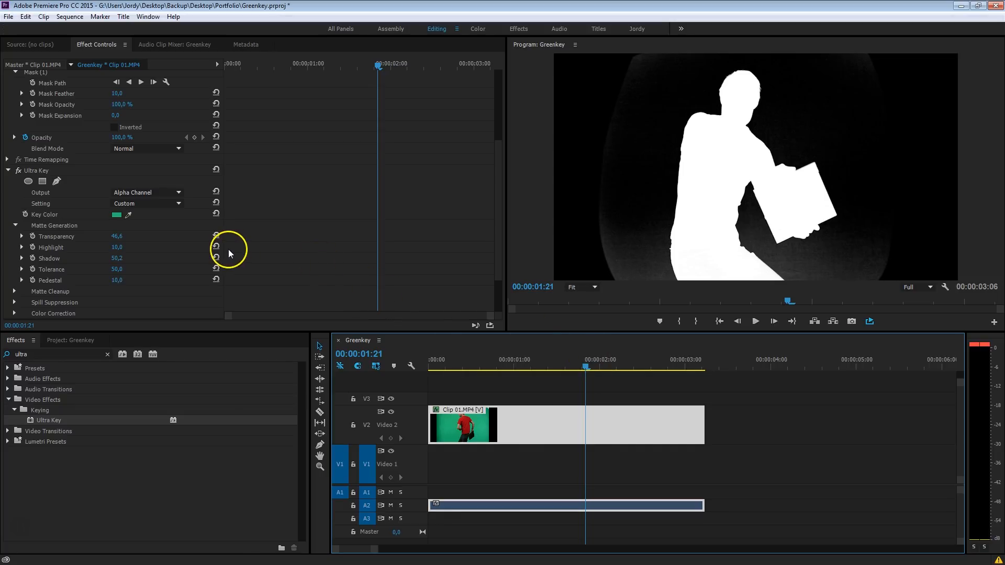
mouse_move(101, 288)
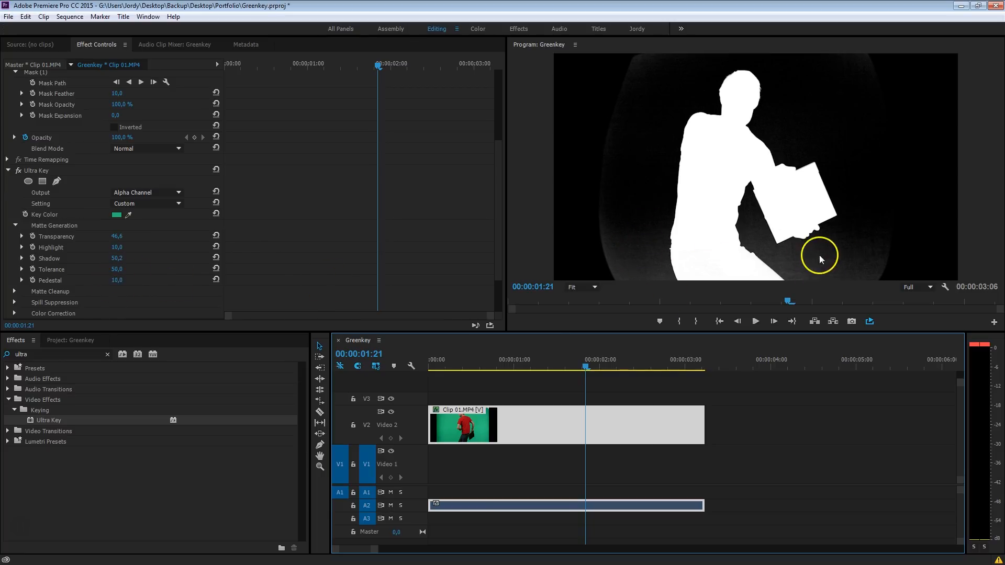
mouse_move(124, 299)
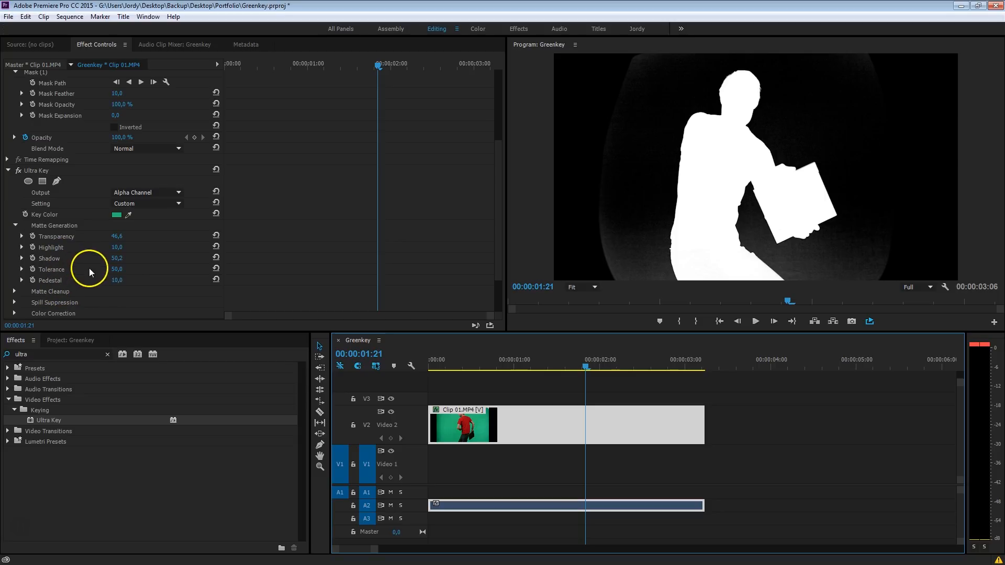
drag(116, 280, 148, 281)
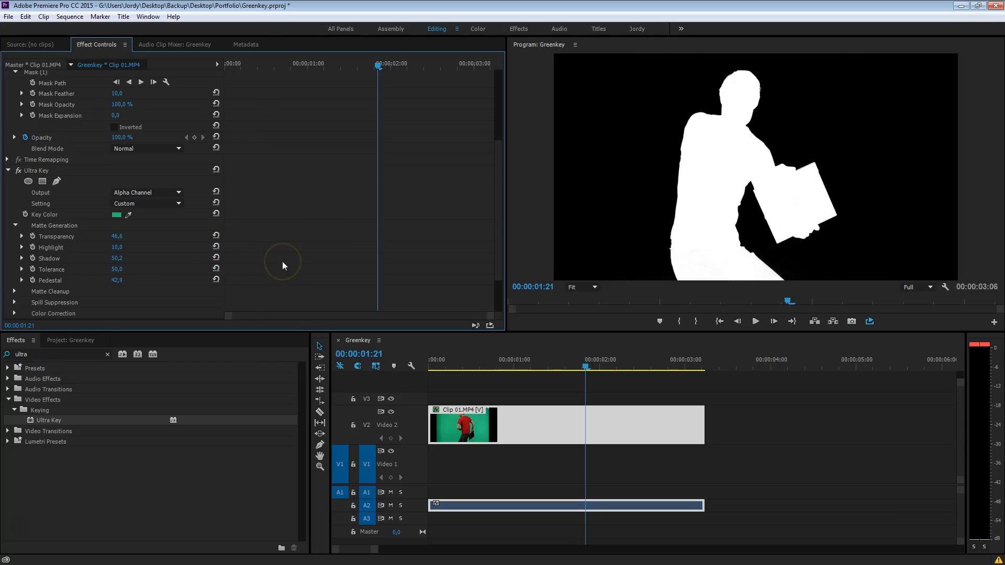
mouse_move(283, 266)
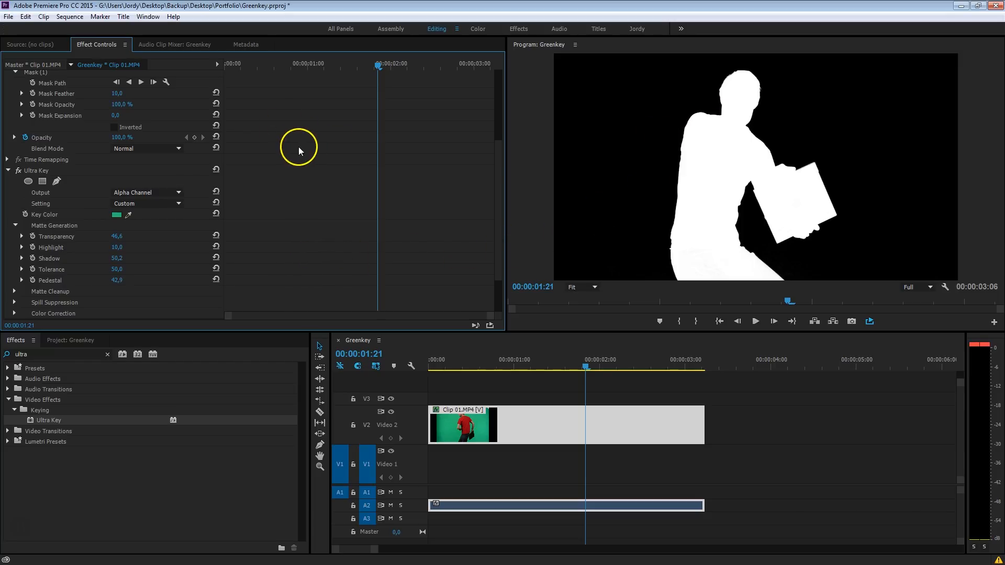
Switch Ultra Key Output from Alpha Channel to Composite to see the man in colour.
click(146, 193)
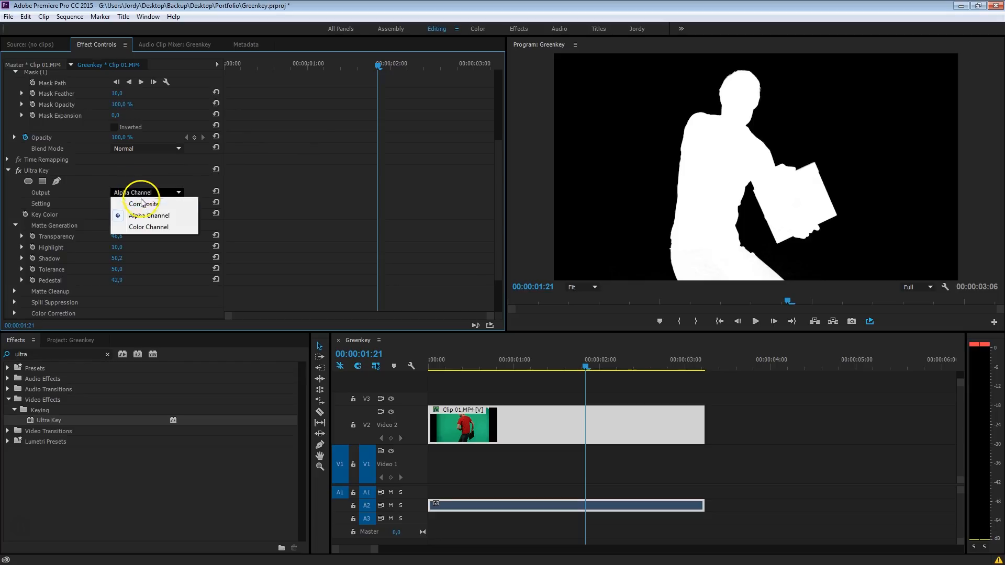
click(138, 204)
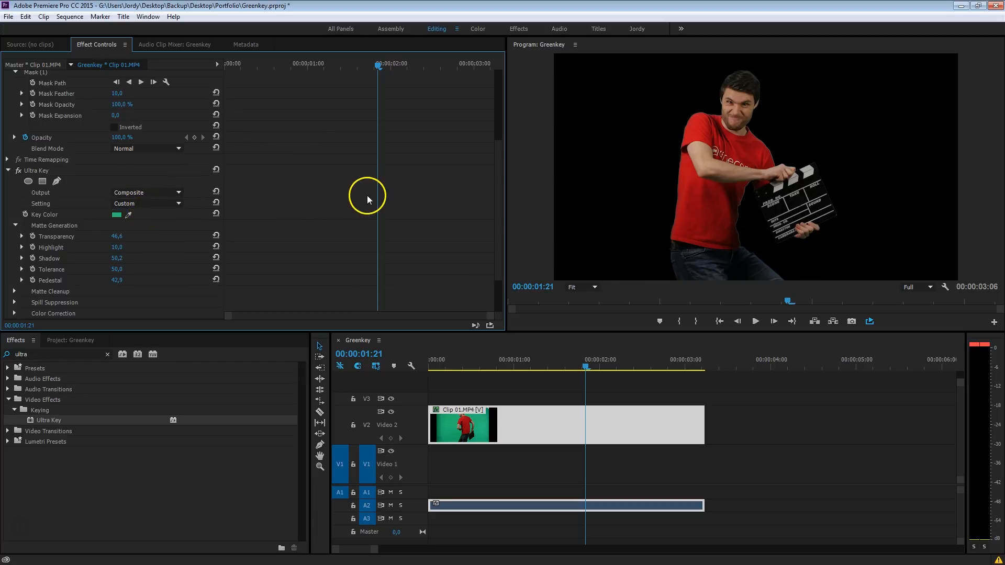
mouse_move(584, 299)
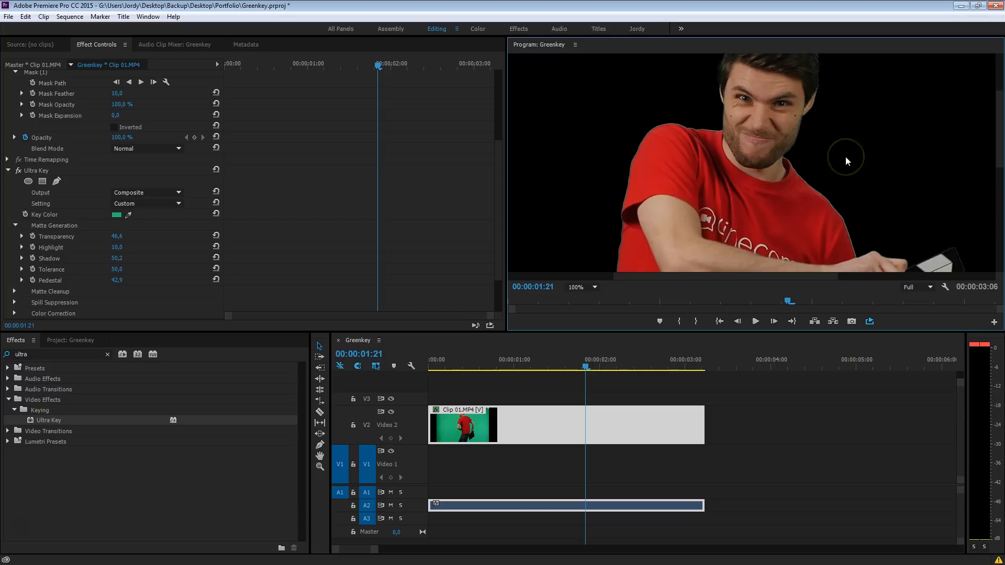
mouse_move(848, 161)
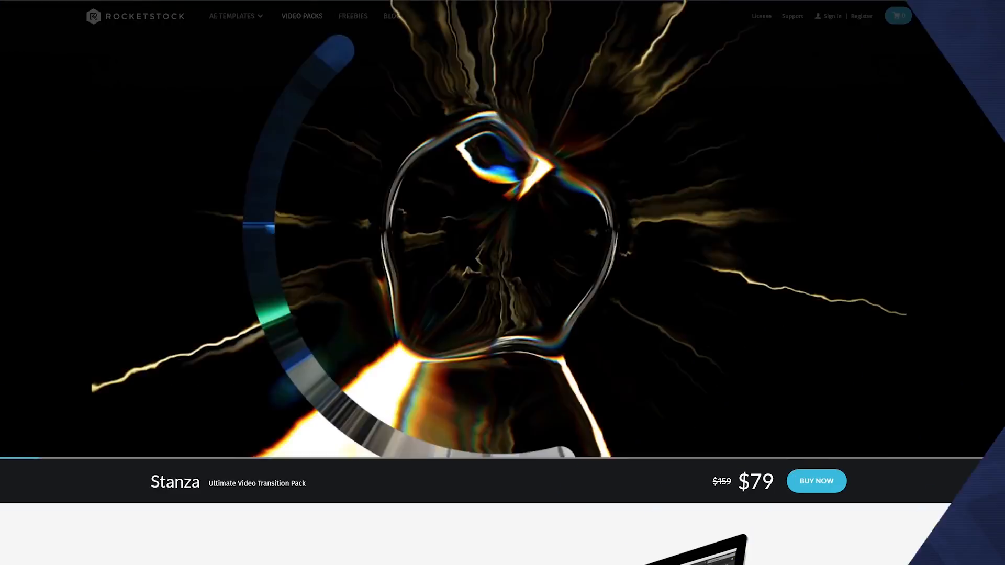
scroll(down, 3)
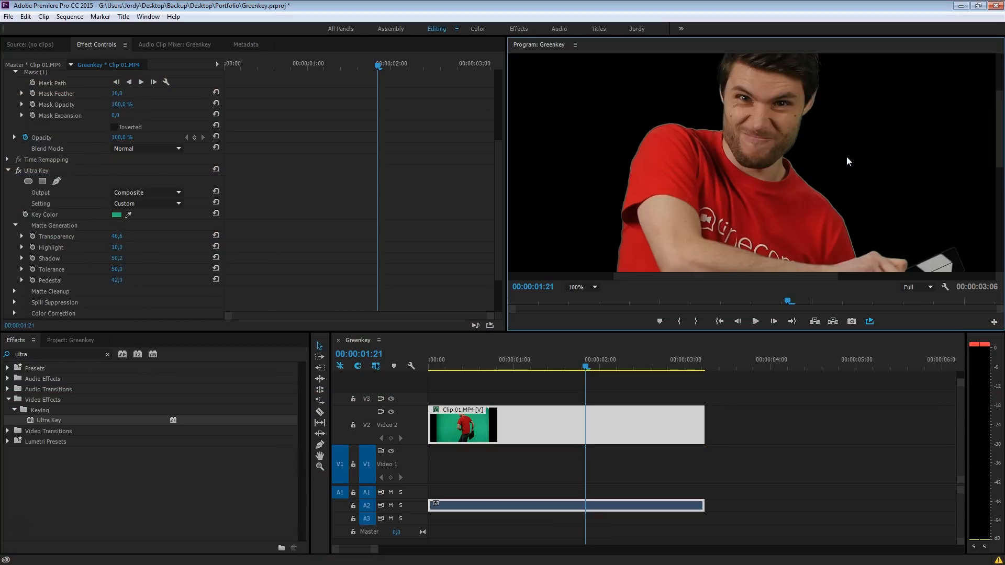
Expand Ultra Key's Matte Cleanup section to reach Choke and Soften.
click(15, 291)
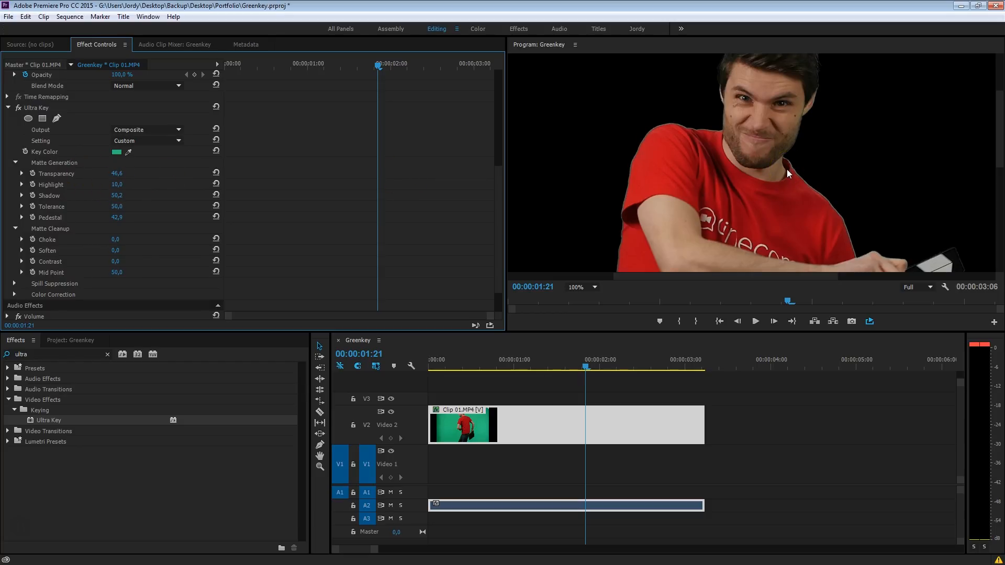
mouse_move(94, 245)
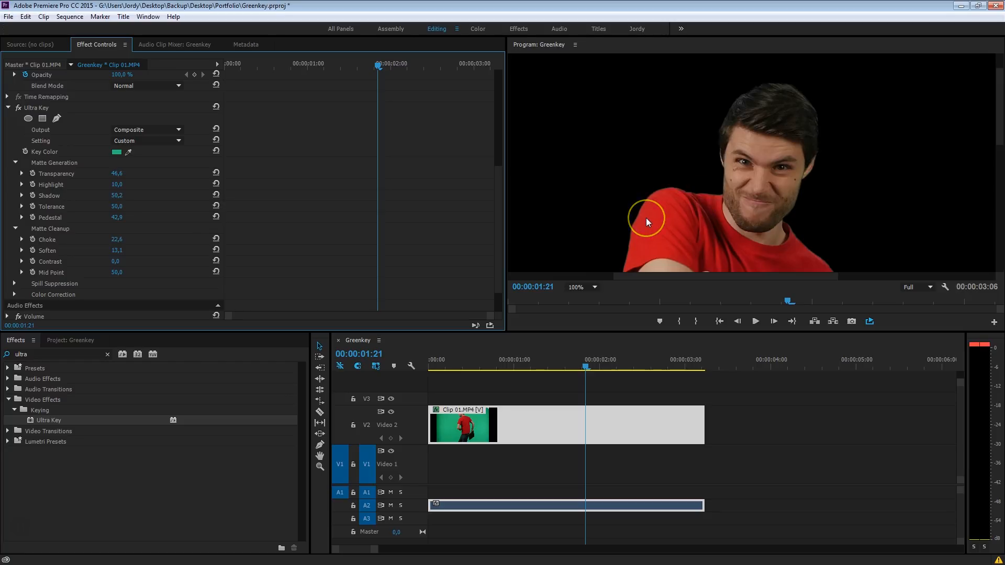
mouse_move(376, 231)
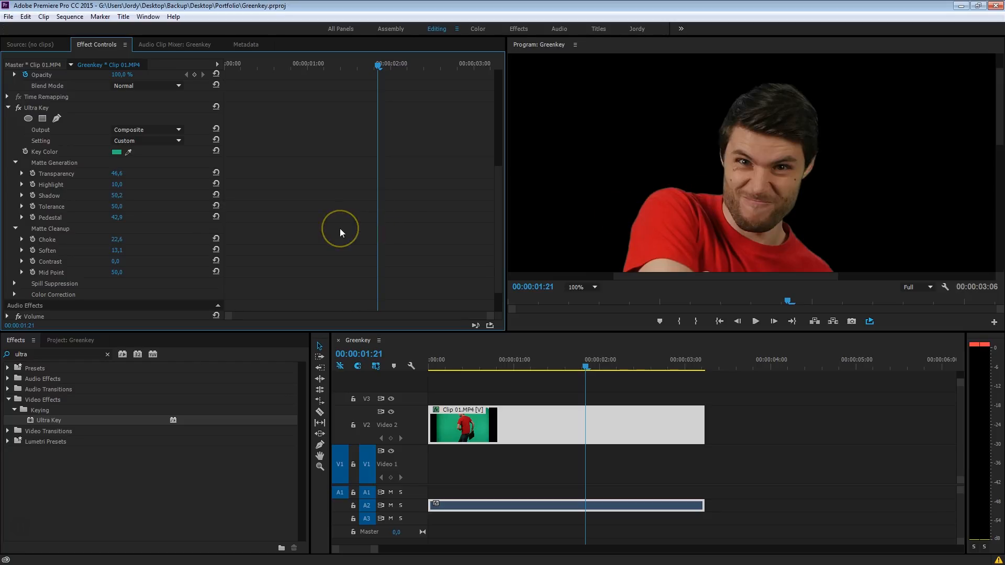
mouse_move(18, 282)
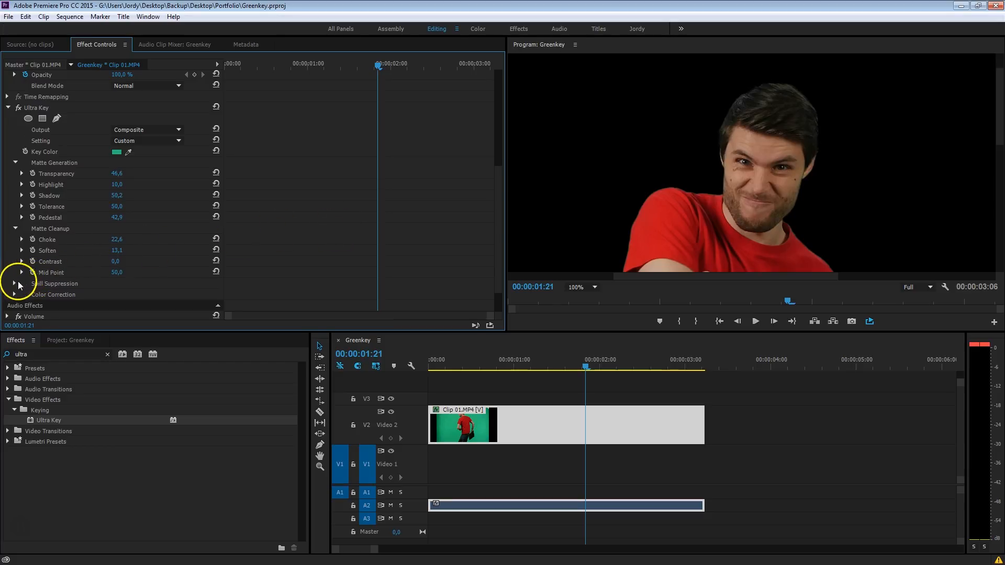
In Spill Suppression, raise Desaturate from 25 to 81.1.
click(15, 282)
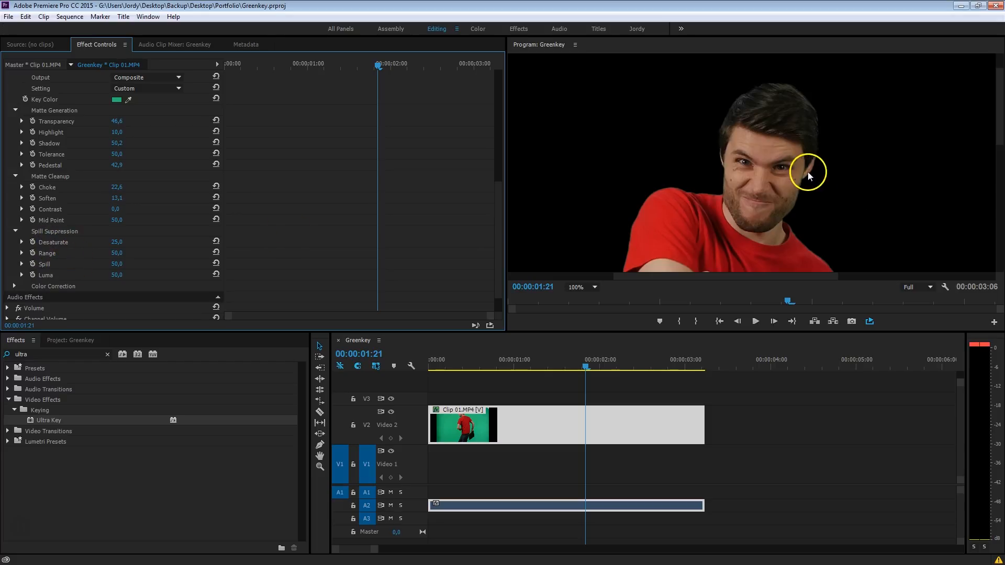
mouse_move(335, 222)
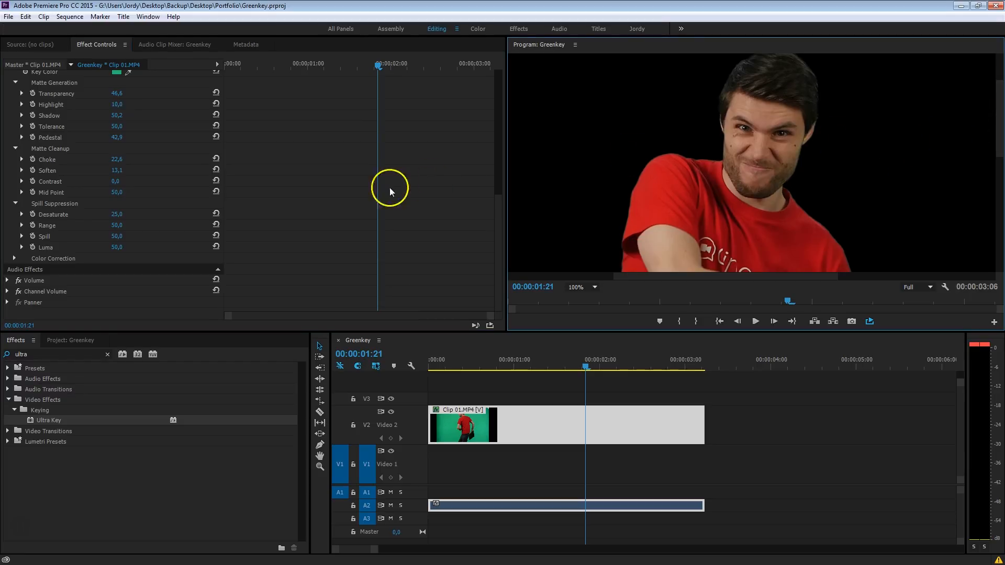
mouse_move(270, 188)
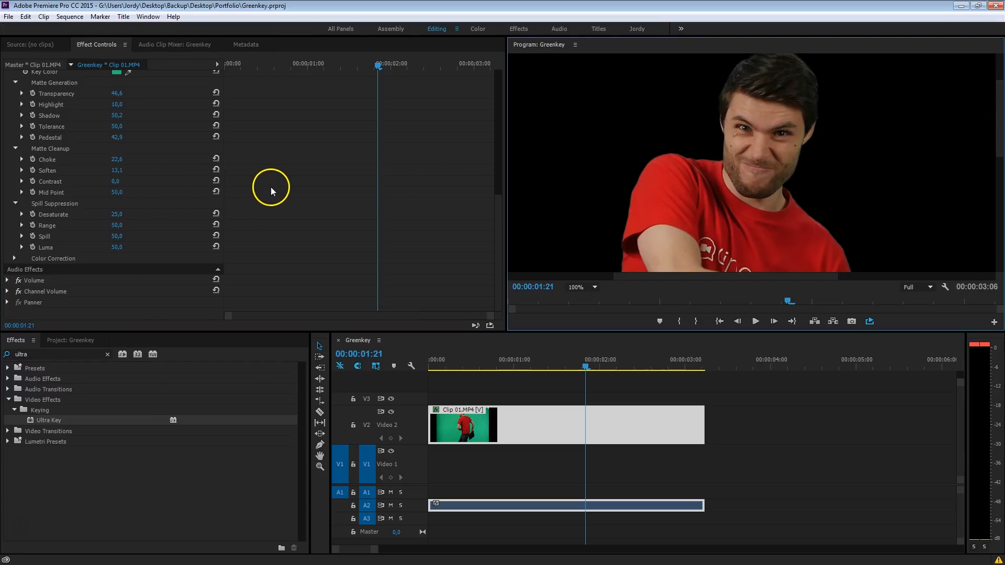
mouse_move(120, 213)
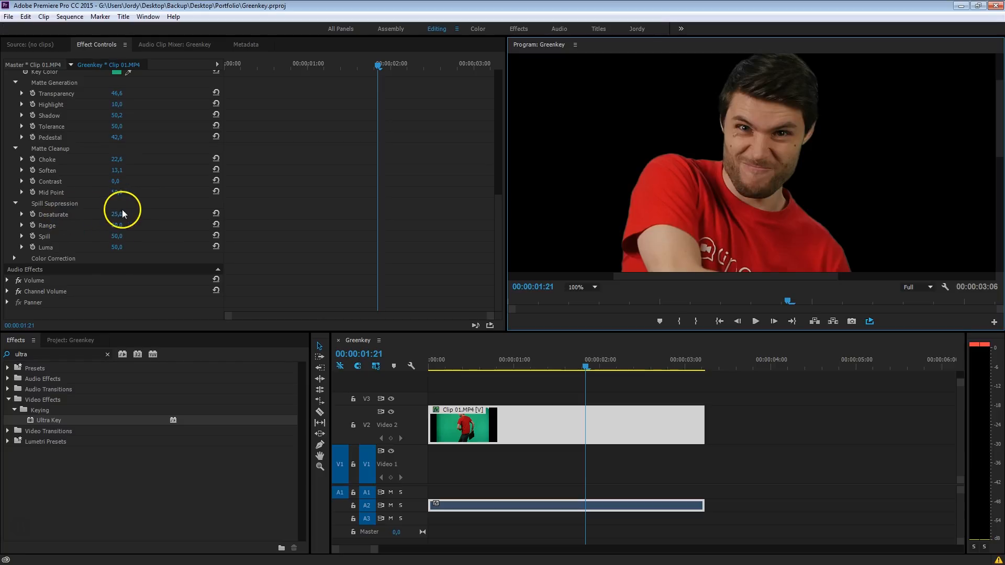
drag(116, 213, 176, 212)
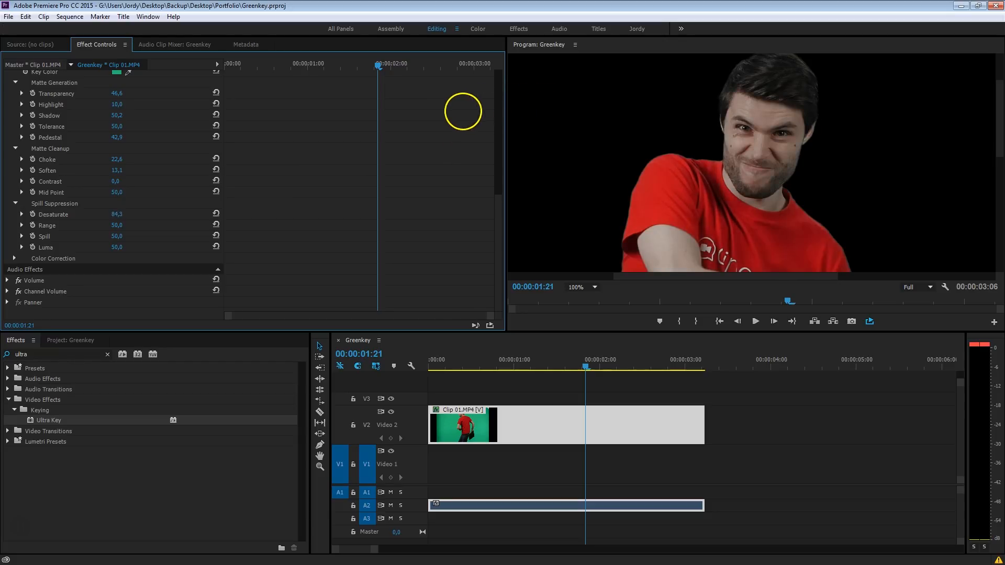
drag(463, 112, 669, 114)
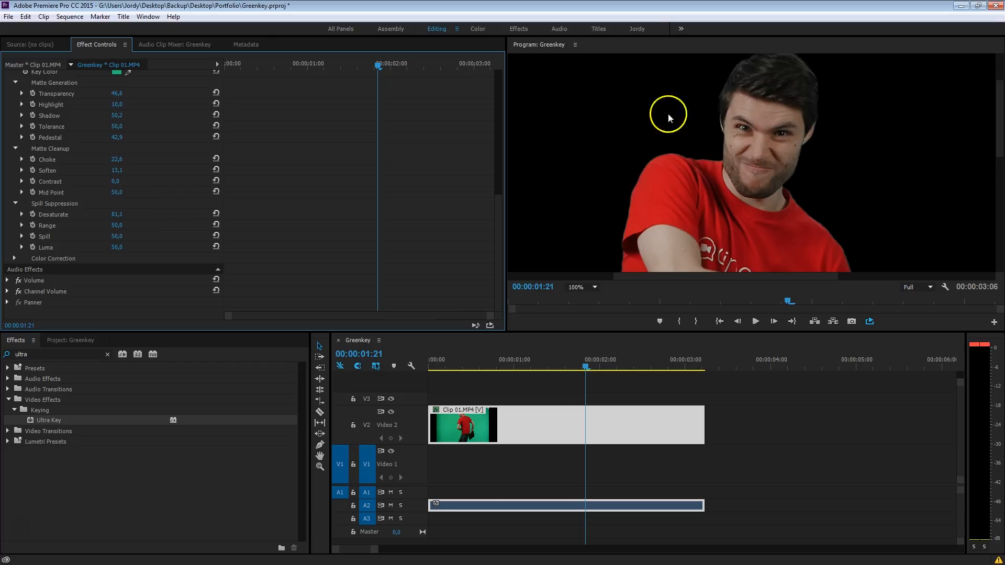
mouse_move(129, 306)
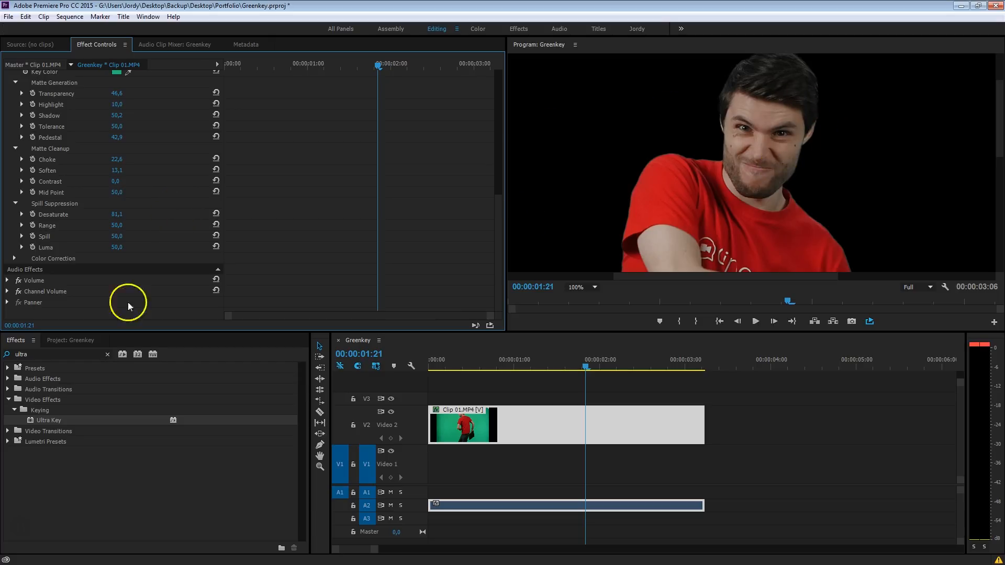
Set the Program Monitor zoom to Fit and move the playhead to 00:00:00:10.
click(582, 287)
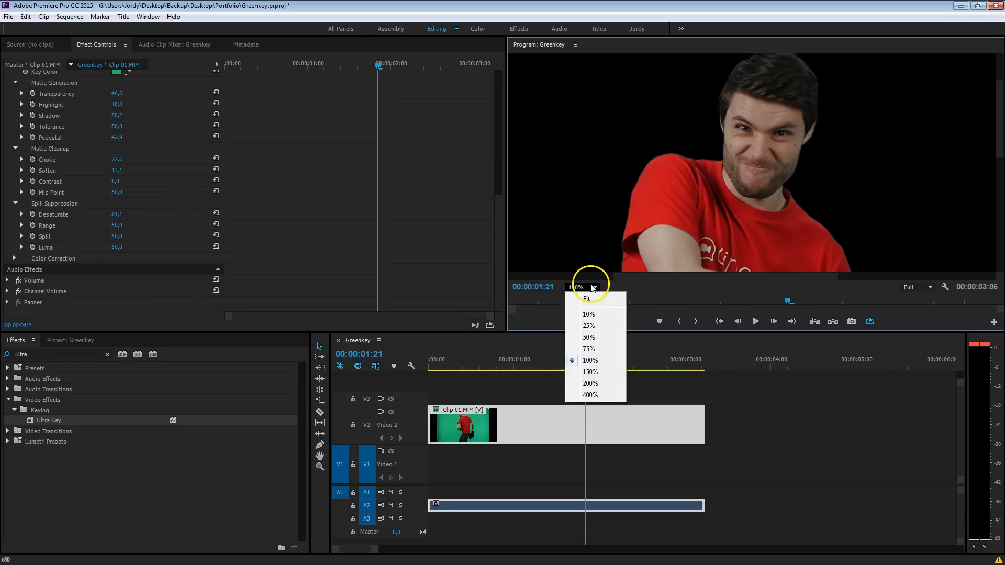
click(586, 300)
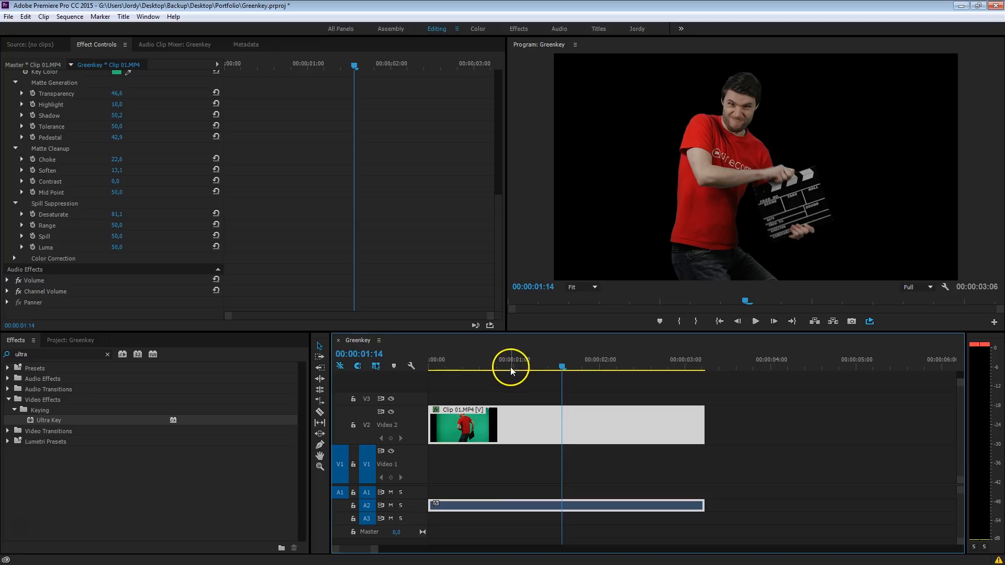
drag(509, 366, 449, 366)
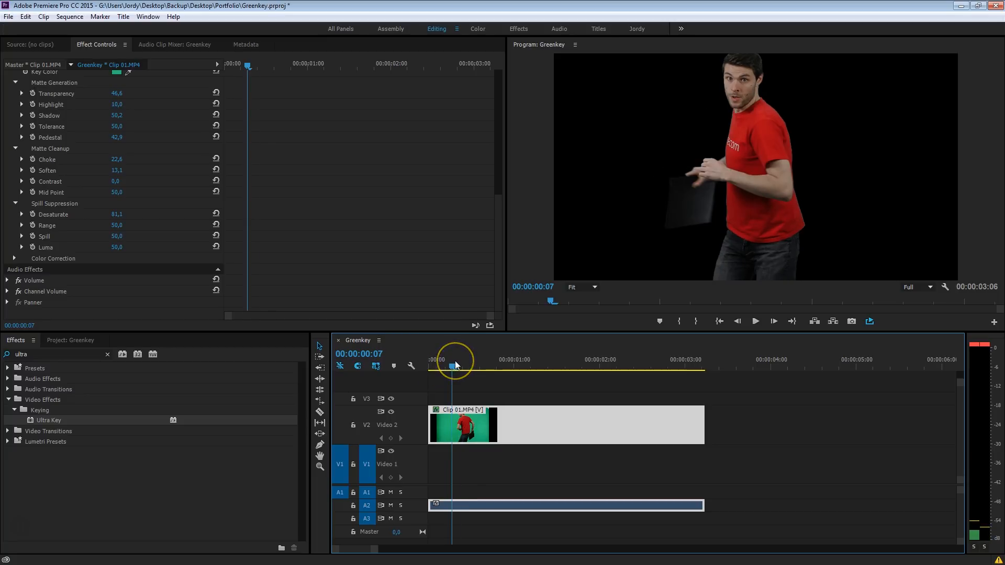
drag(453, 359, 471, 359)
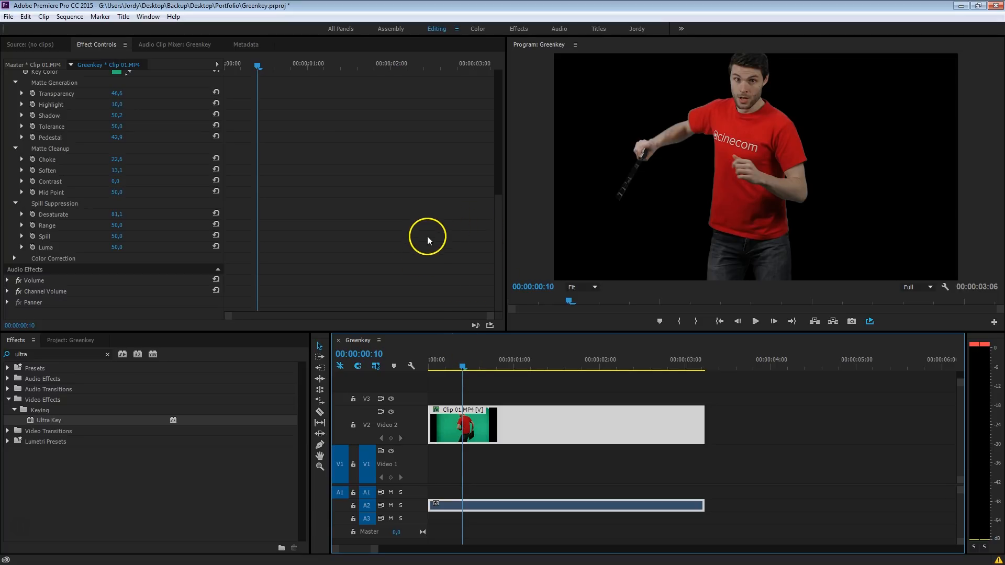
mouse_move(664, 159)
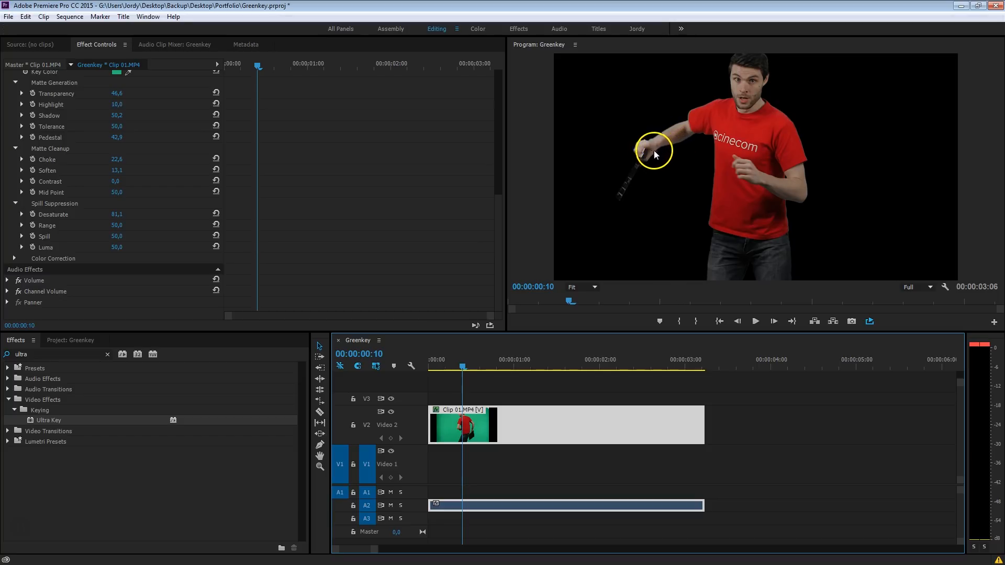
Magnify the Program Monitor to 100% to inspect the keyed arm and clapperboard edges.
click(582, 287)
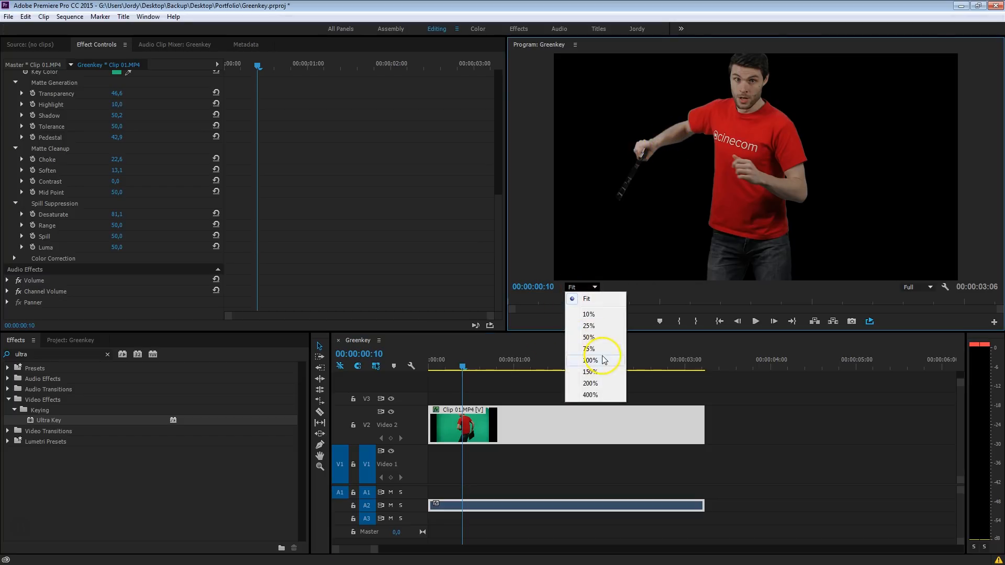
click(590, 360)
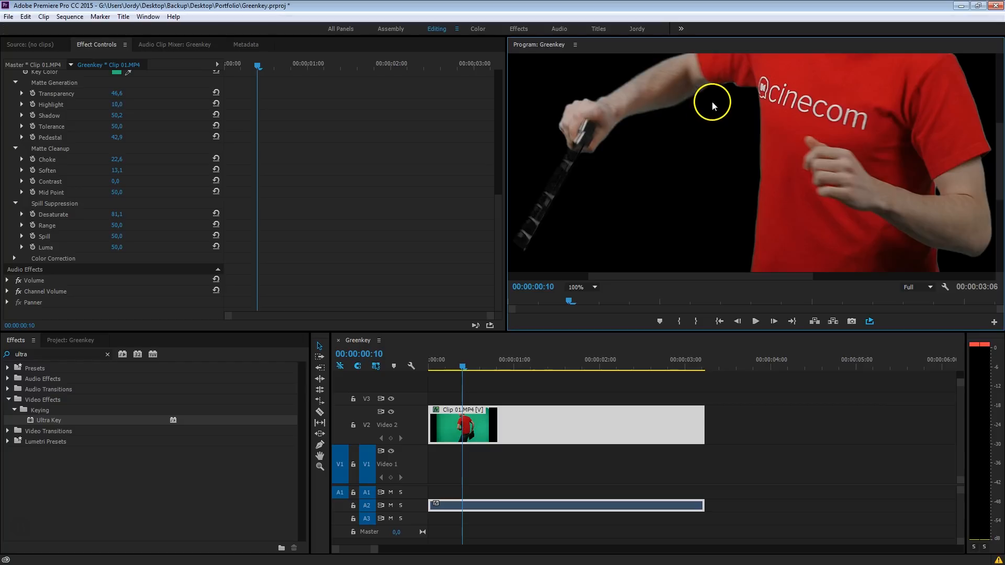
mouse_move(680, 115)
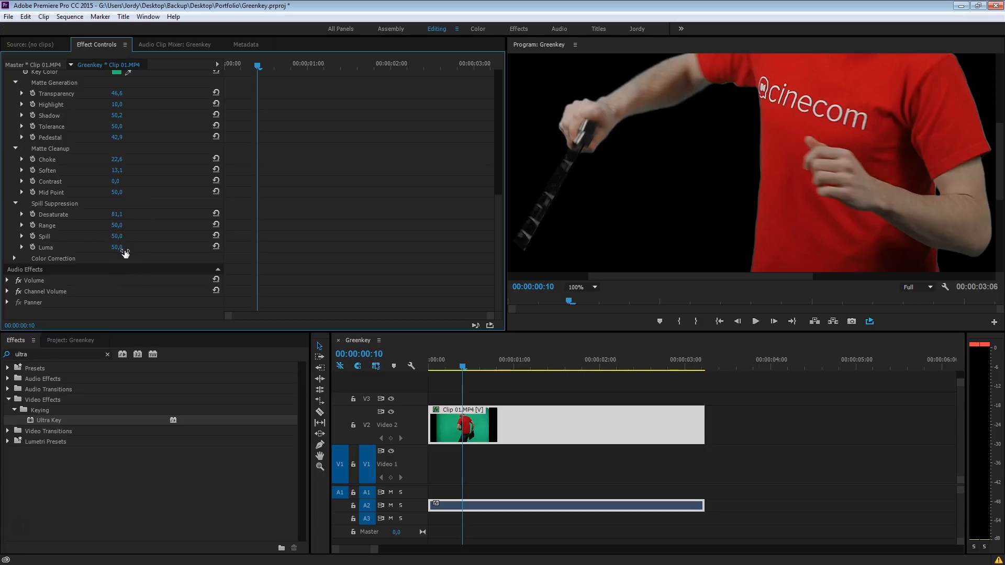
mouse_move(90, 250)
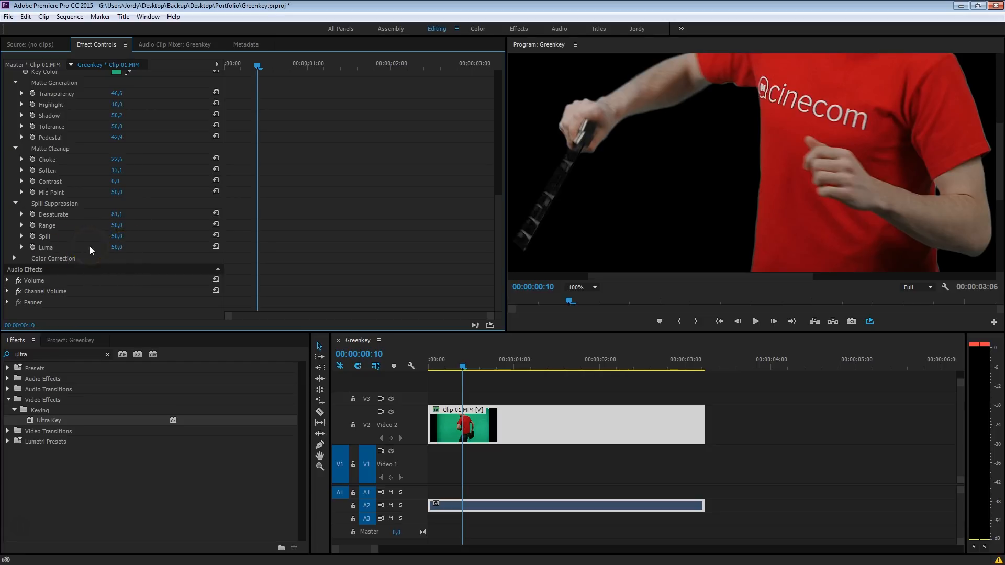
Reveal the confetti Background.mov on V1 beneath the keyed Clip 01.MP4.
click(582, 287)
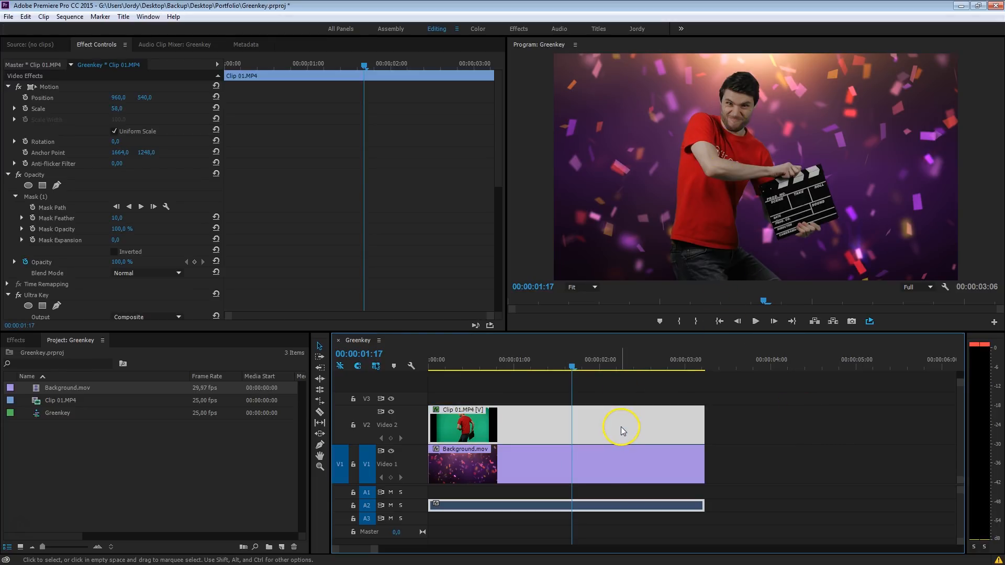
mouse_move(624, 432)
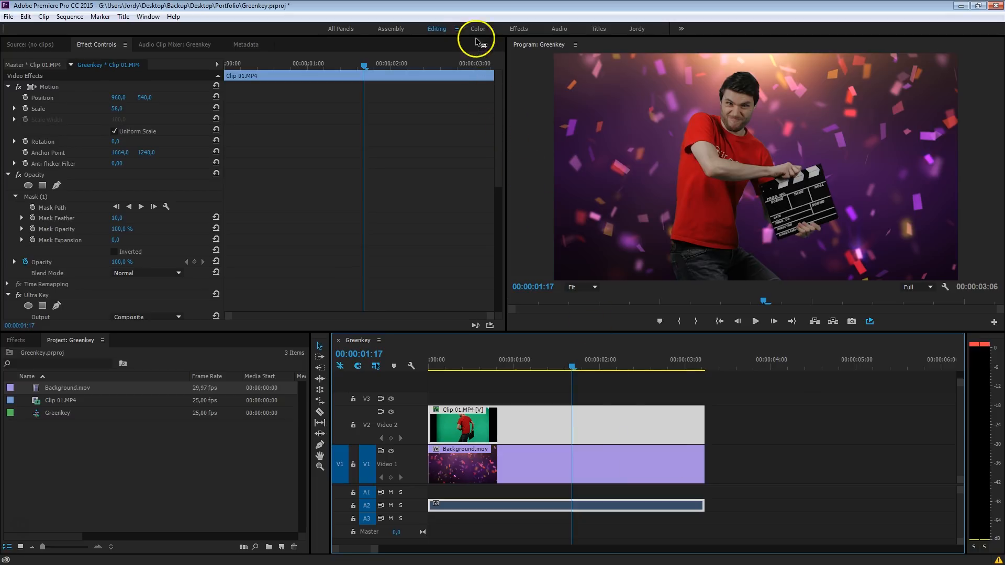
Grade the clip in the Color workspace with Lumetri exposure raised to 0.5.
click(477, 29)
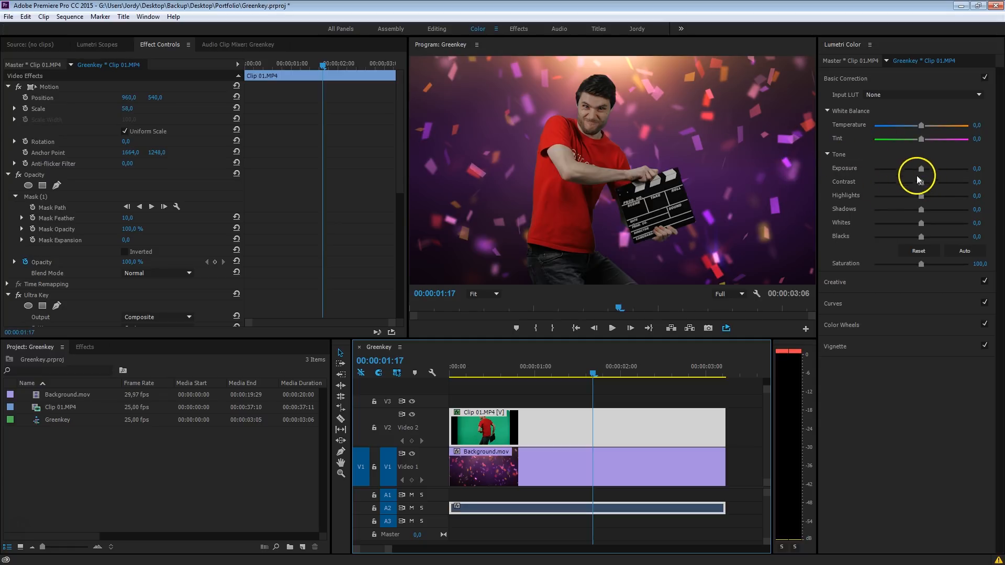
drag(921, 181, 936, 181)
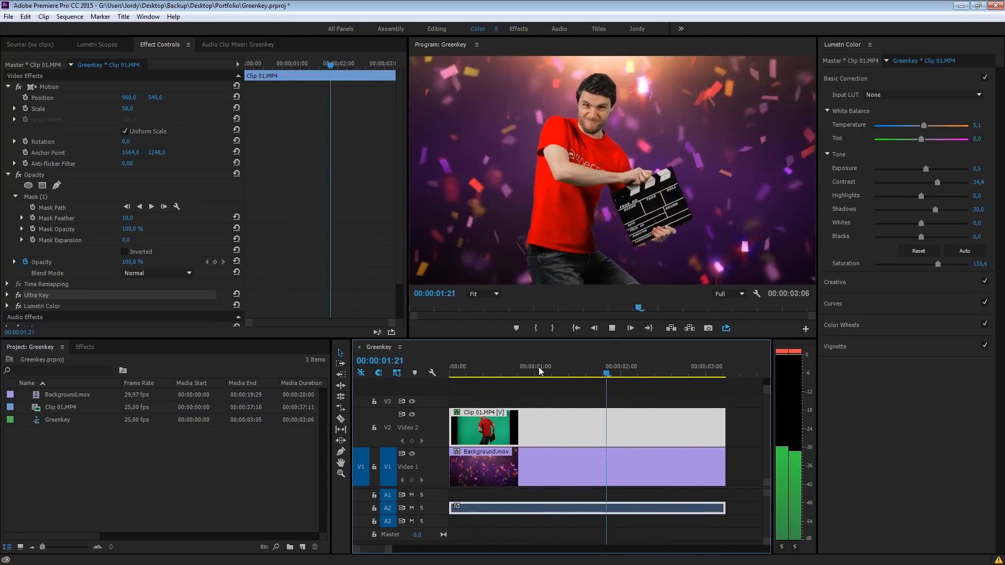
click(500, 374)
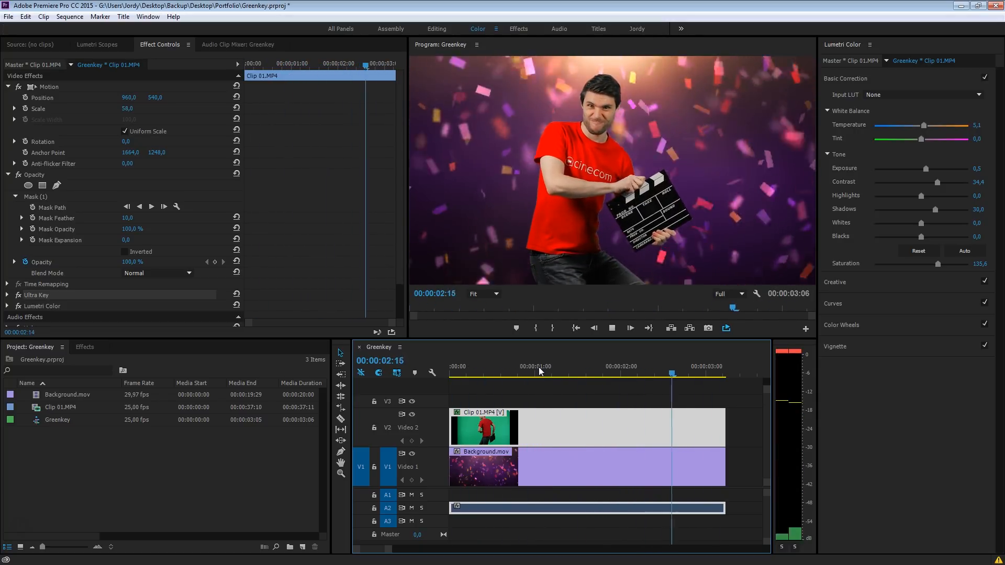
click(565, 373)
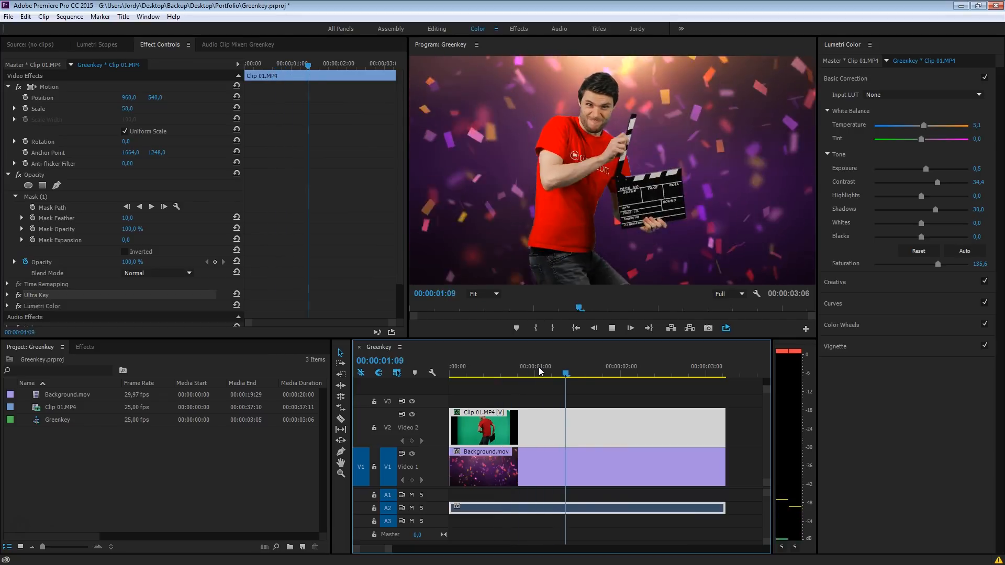
click(456, 367)
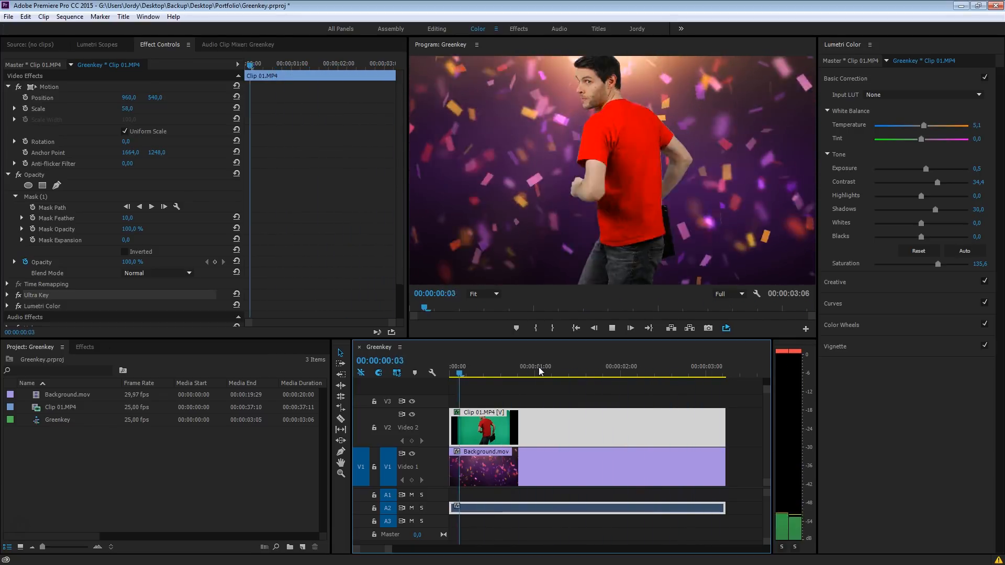
click(630, 366)
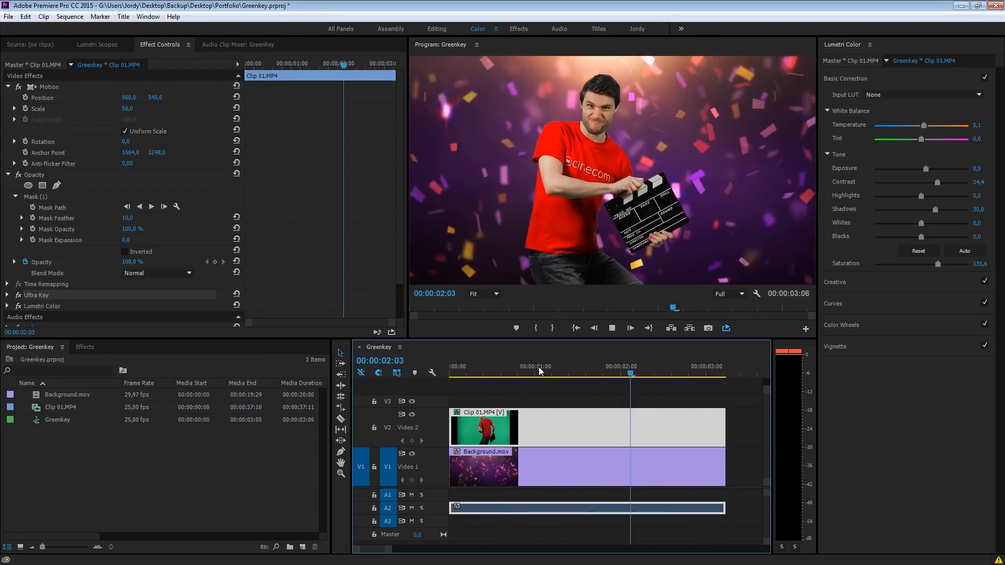
click(524, 373)
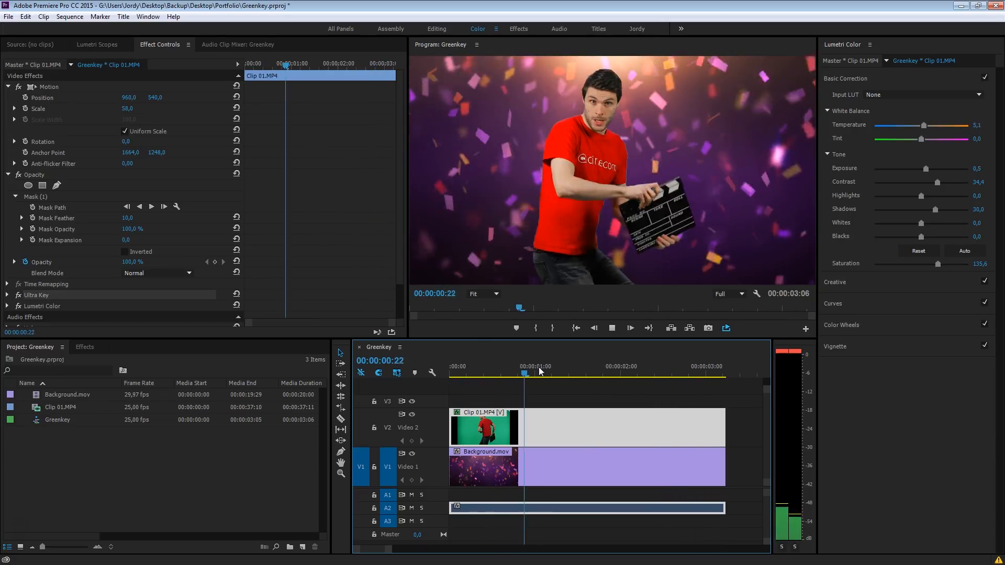